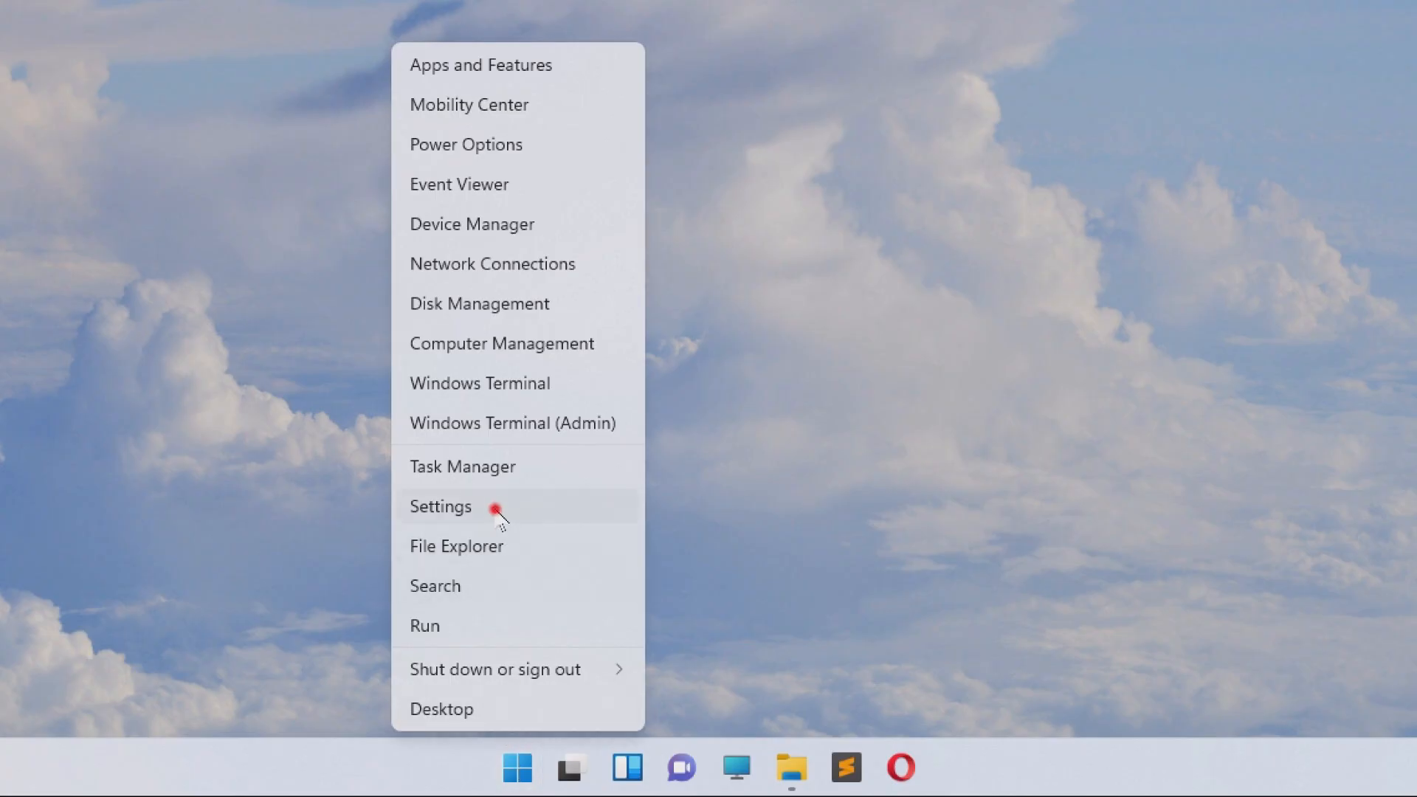
# Open Settings at System > Display and scroll to Related settings
pyautogui.click(441, 506)
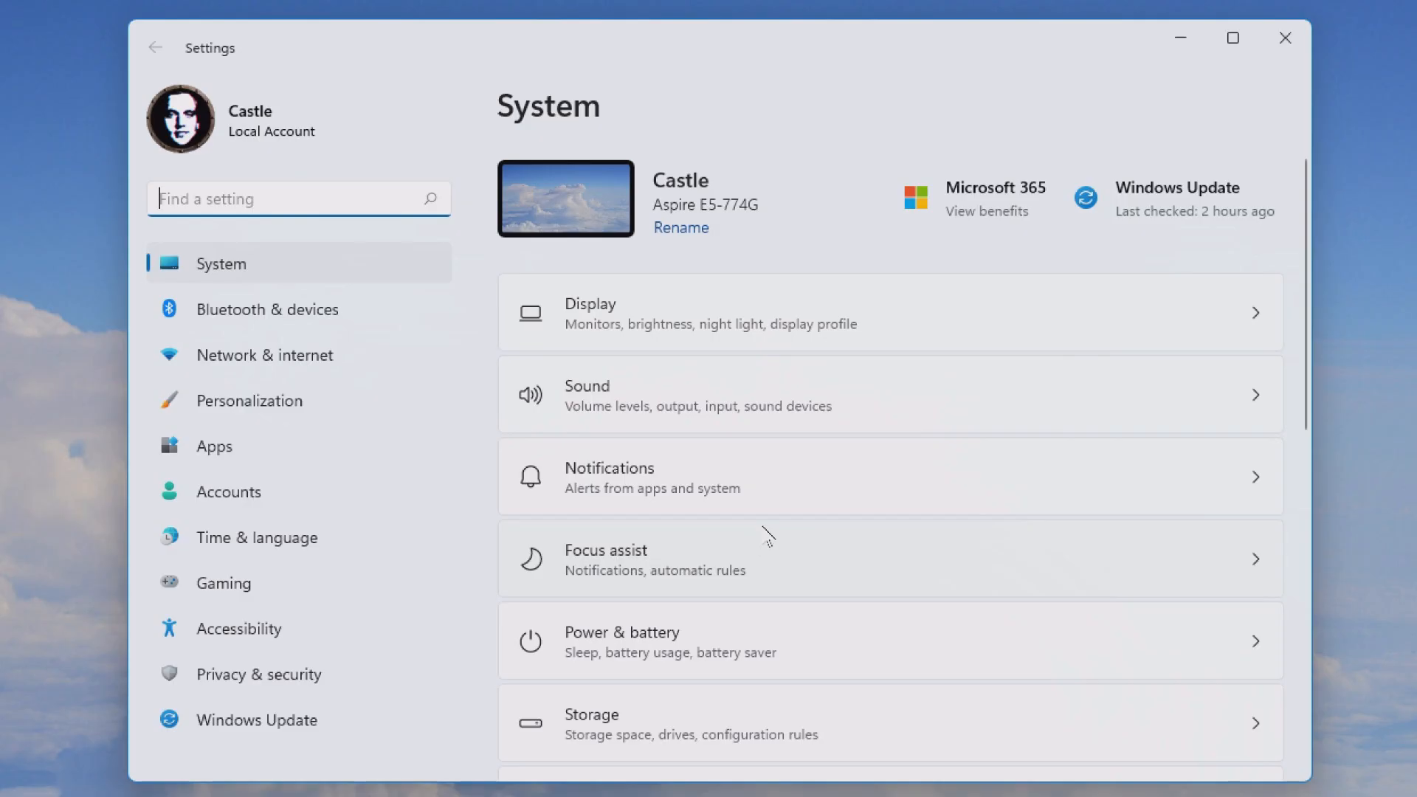
pyautogui.moveTo(850, 322)
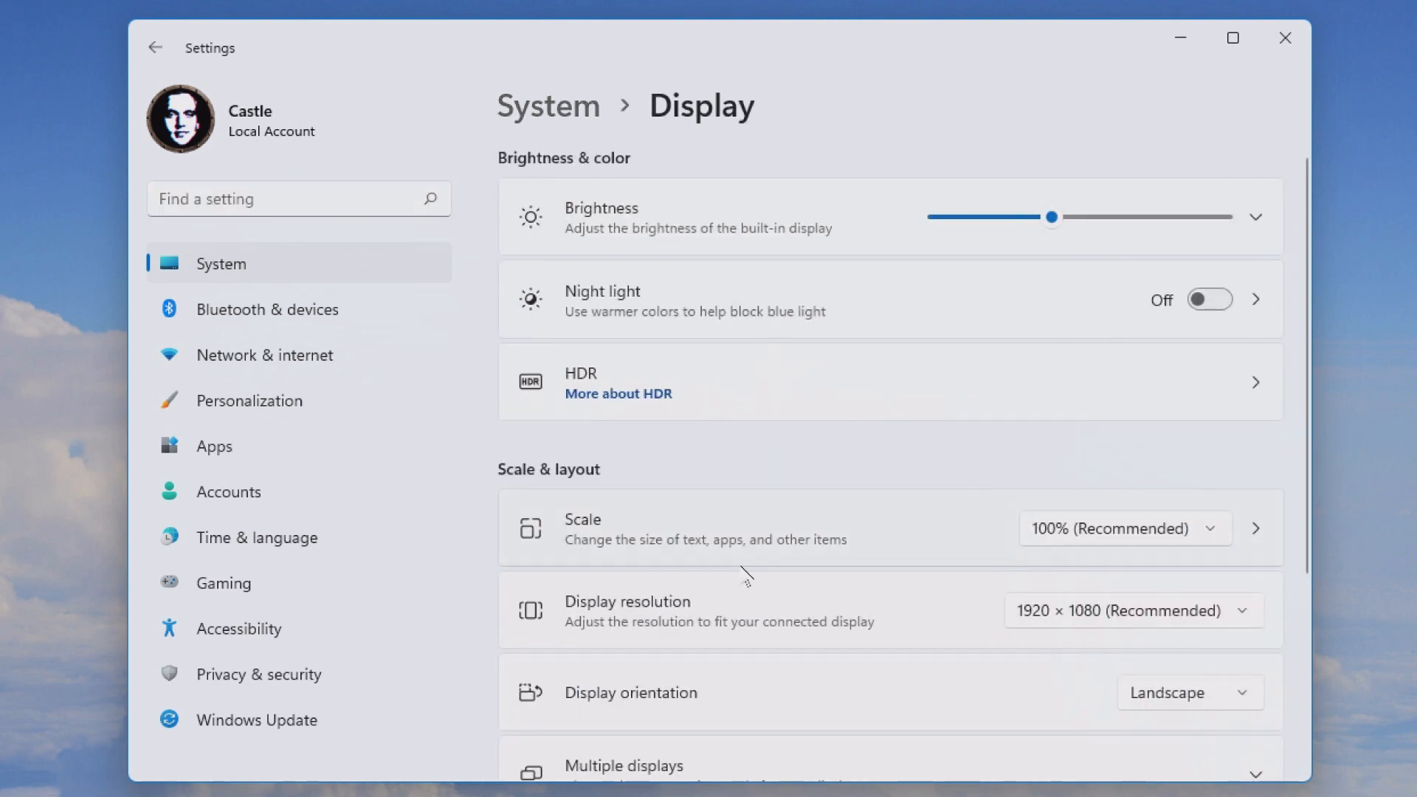
pyautogui.scroll(-3)
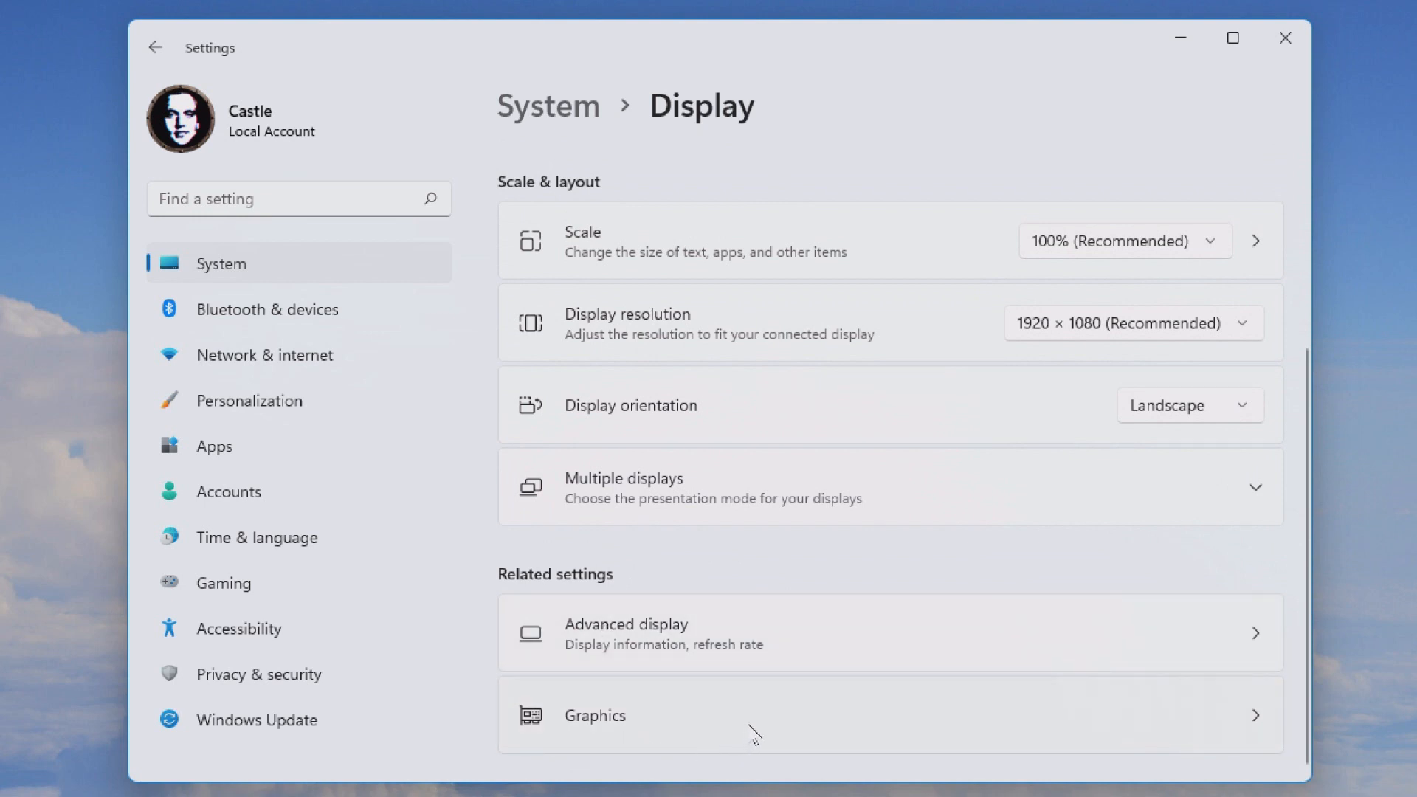
# Set Plants vs. Zombies to High performance (NVIDIA GeForce GTX 950M) and save
pyautogui.click(593, 715)
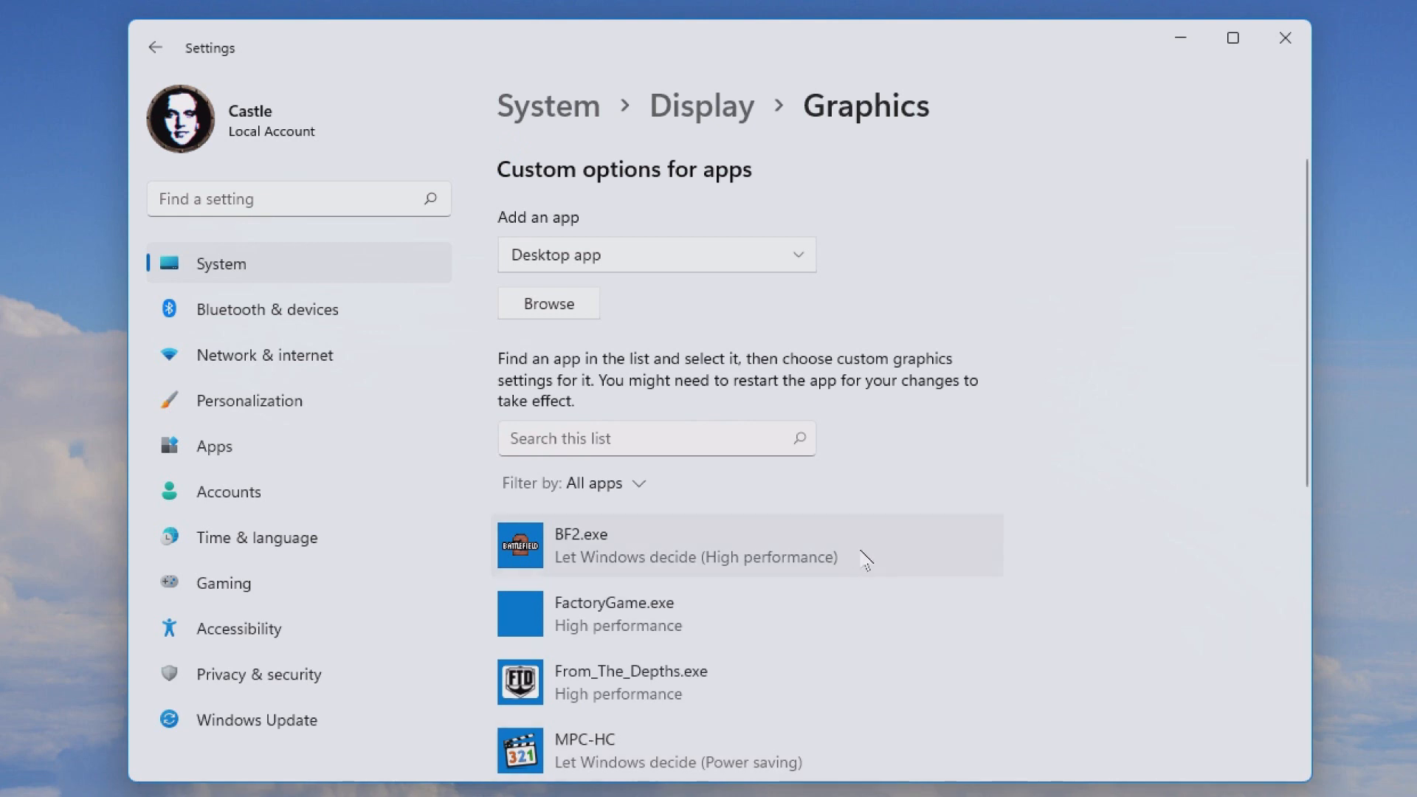
pyautogui.scroll(-3)
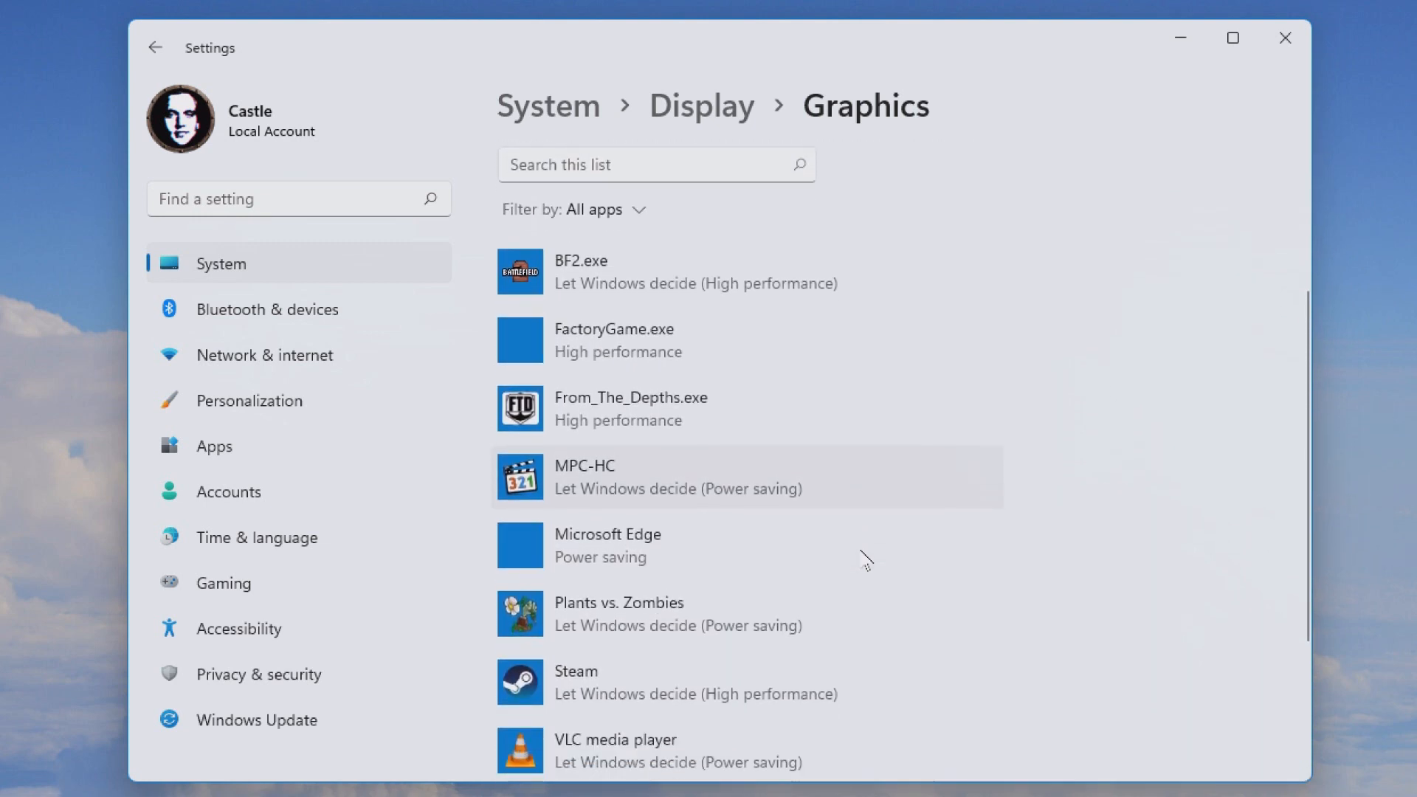
pyautogui.click(619, 611)
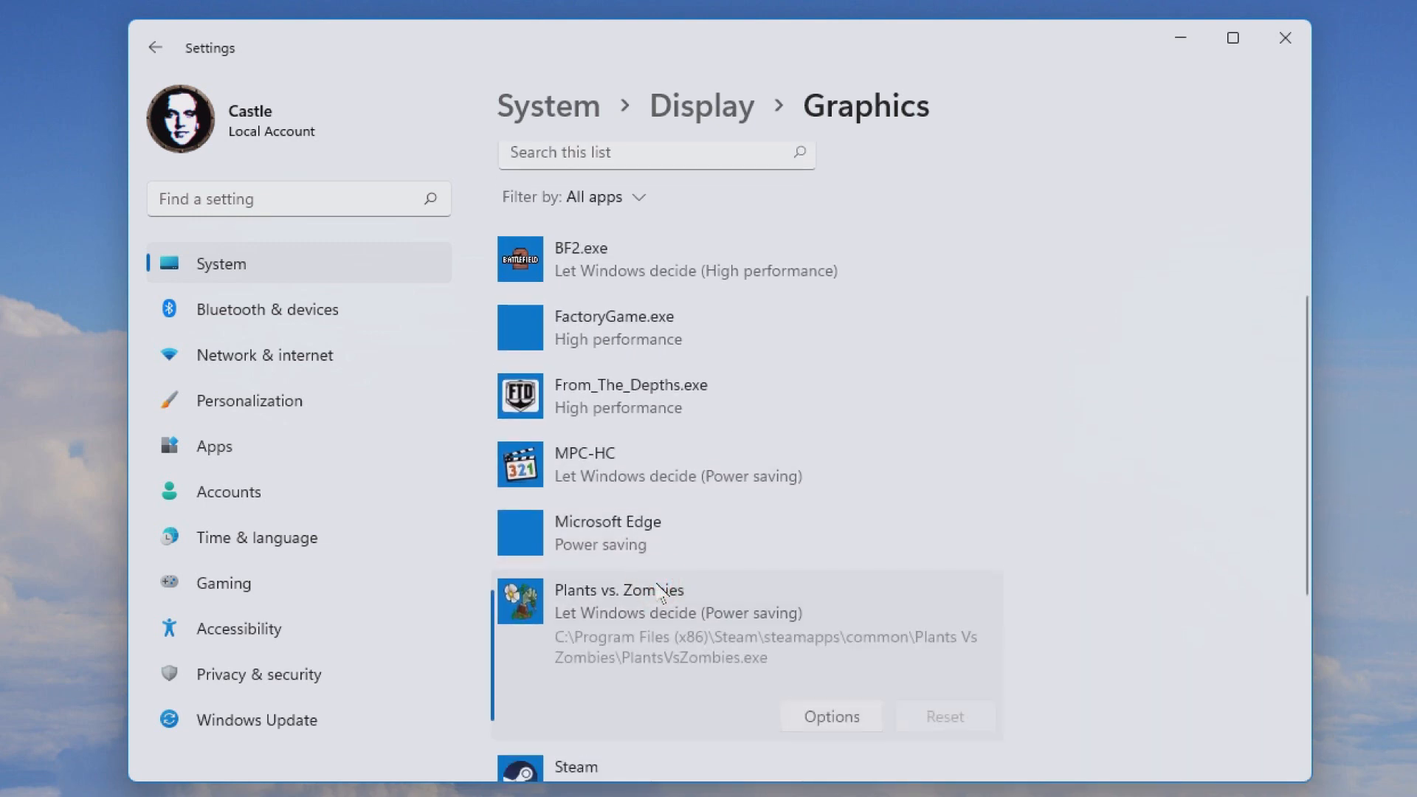
pyautogui.click(830, 716)
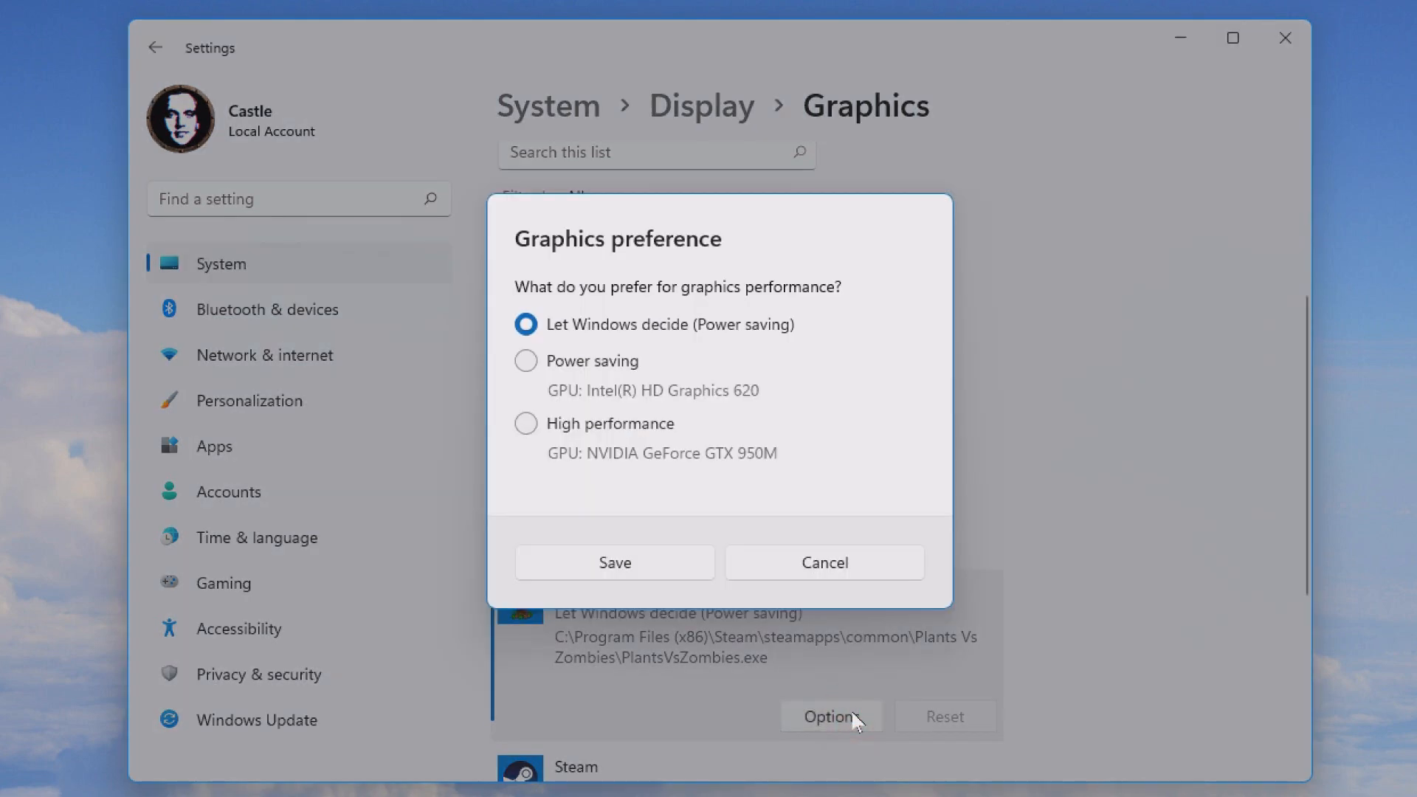
pyautogui.click(524, 423)
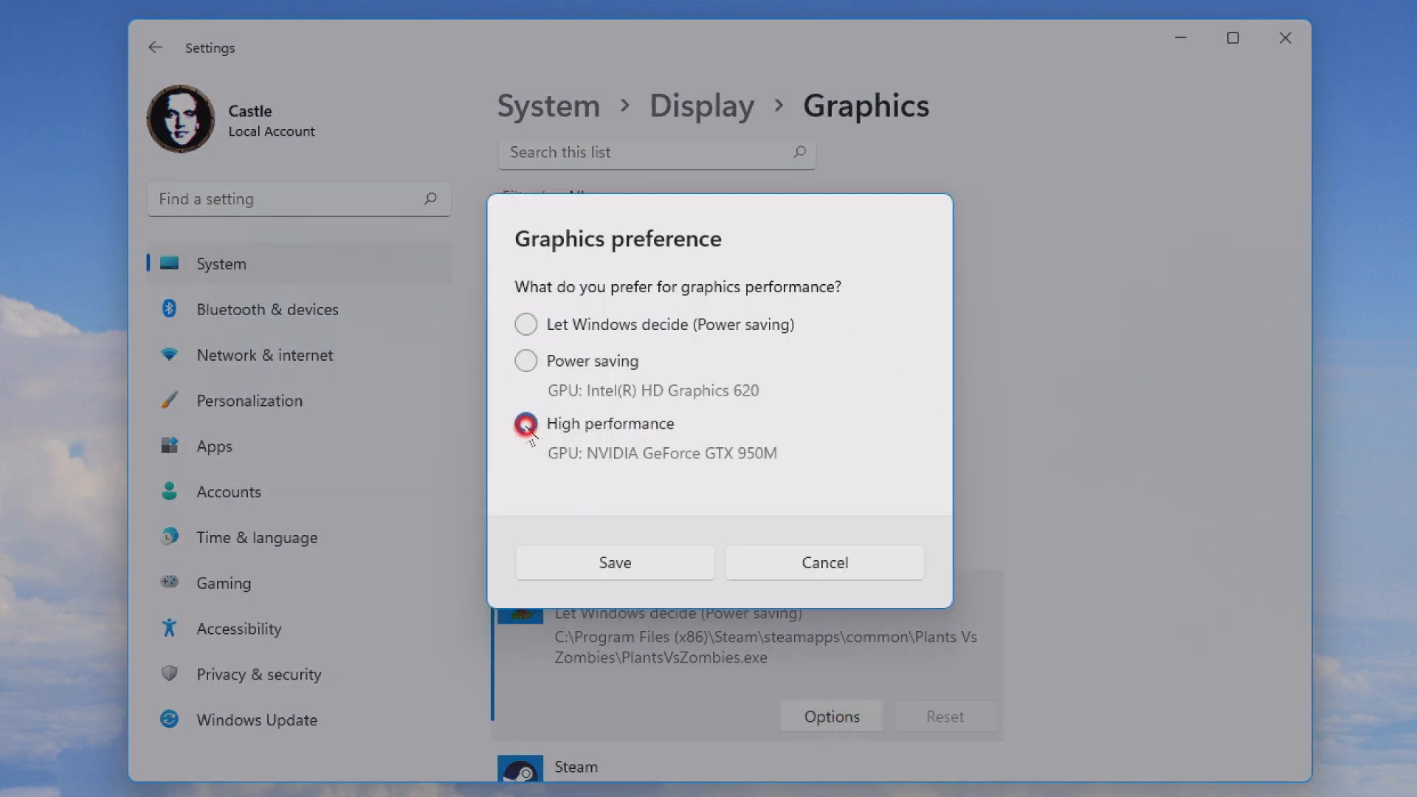
pyautogui.click(615, 562)
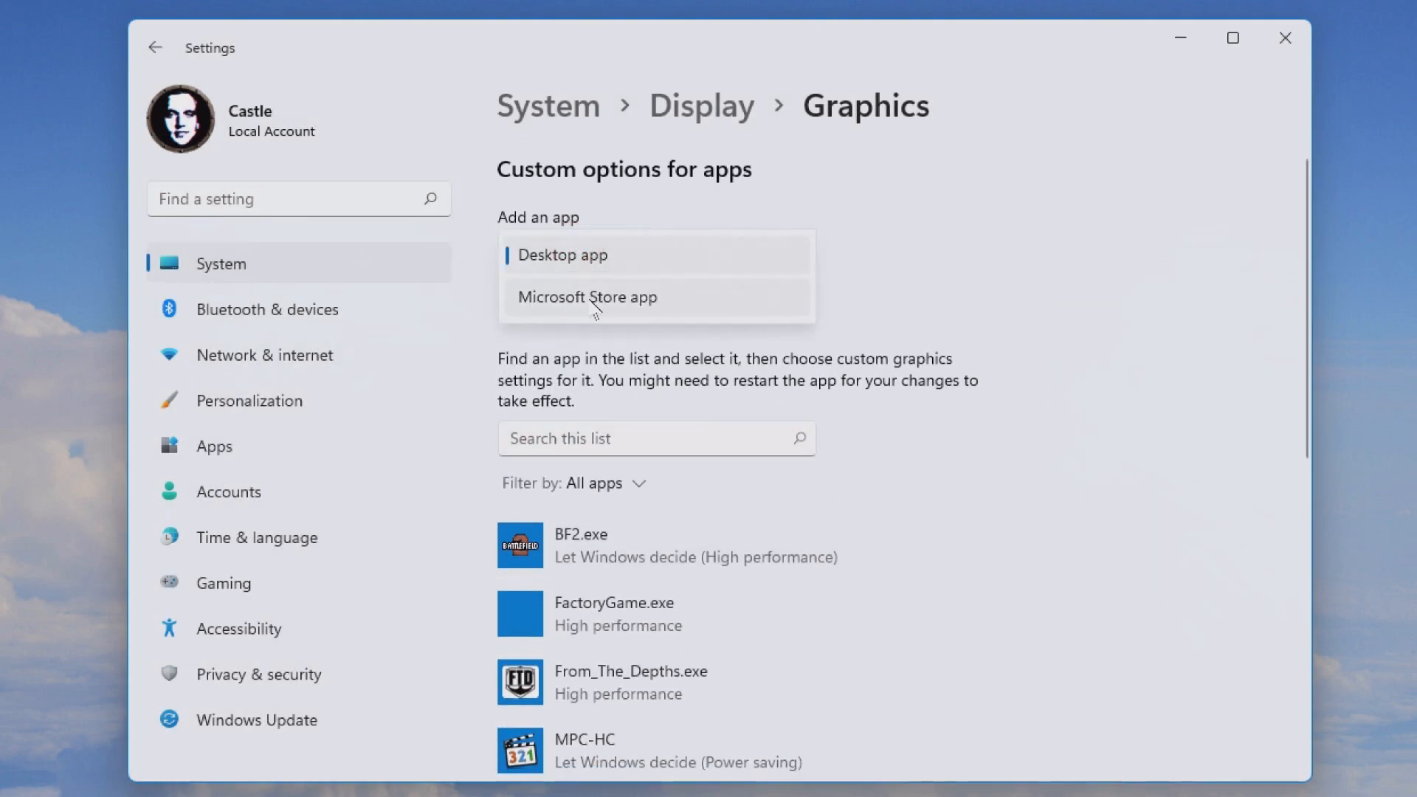
# Add hl2.exe from the Steam GarrysMod folder as a desktop app; it's already listed
pyautogui.click(564, 254)
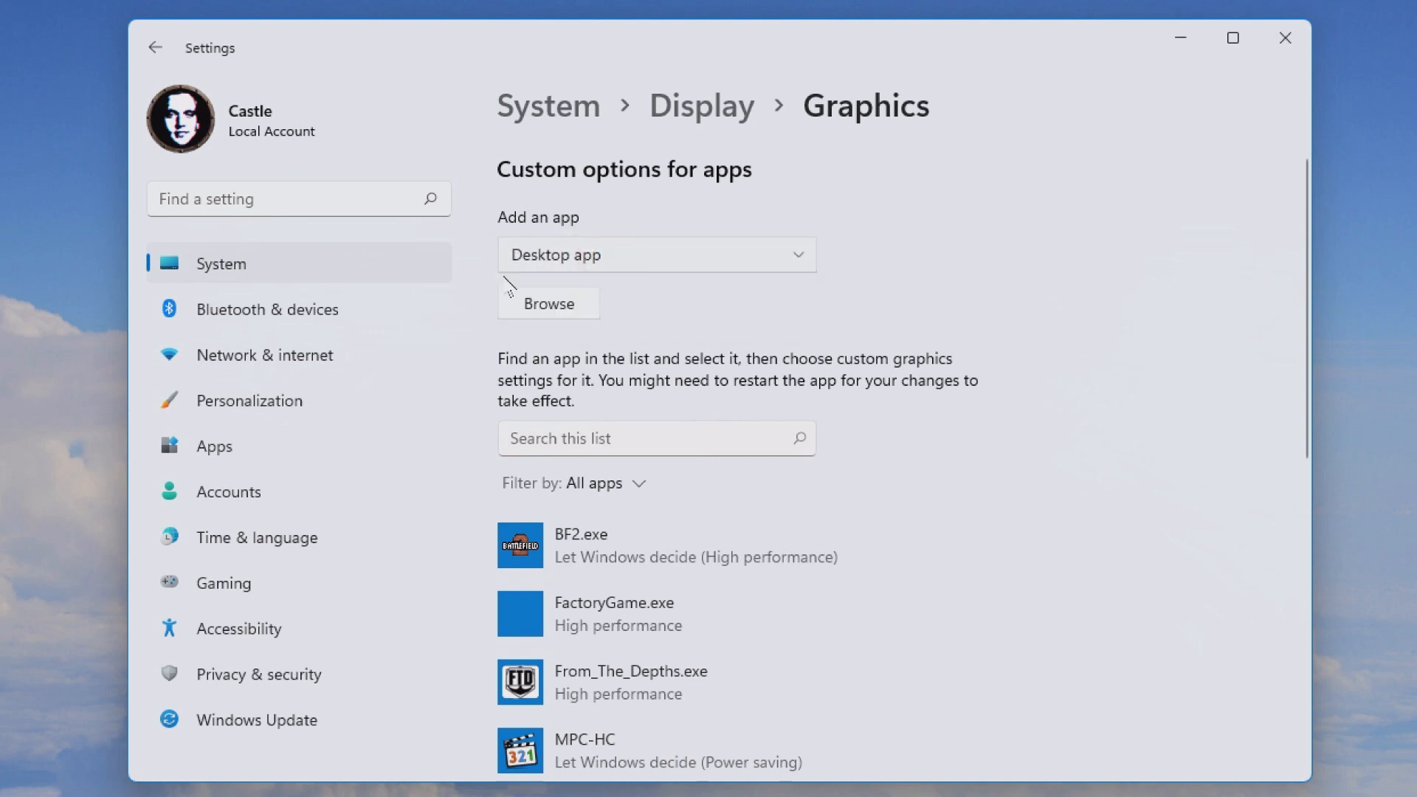
pyautogui.click(548, 302)
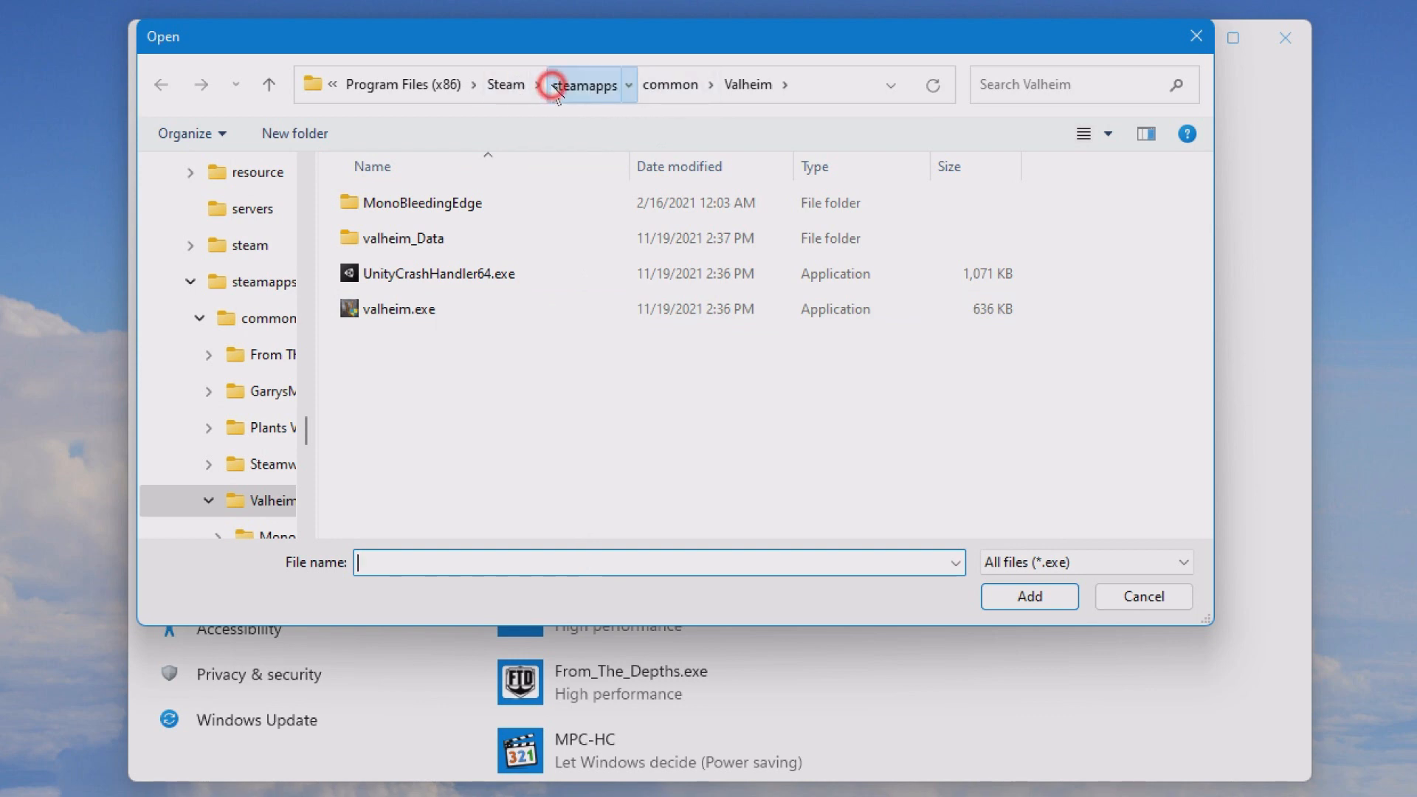
pyautogui.click(586, 84)
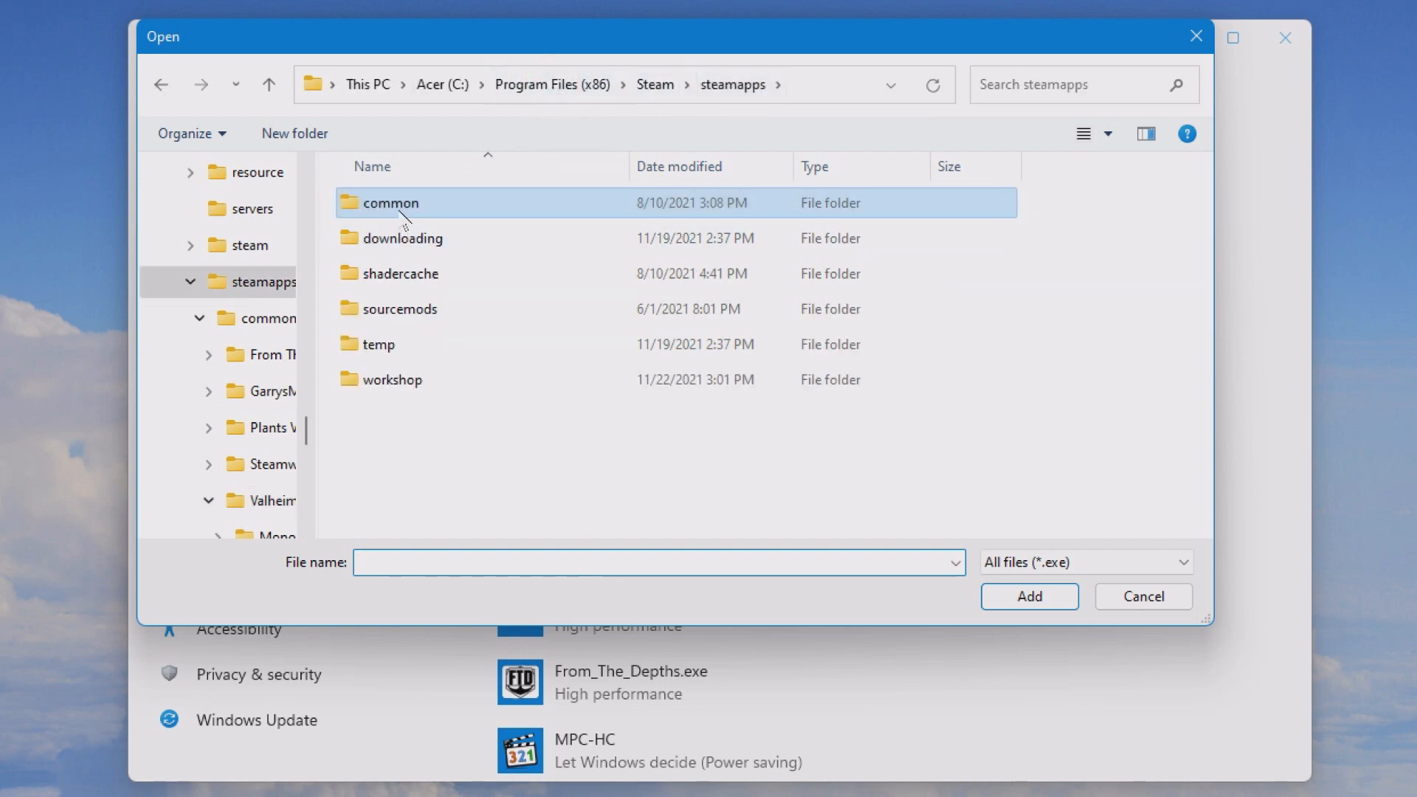
pyautogui.doubleClick(390, 202)
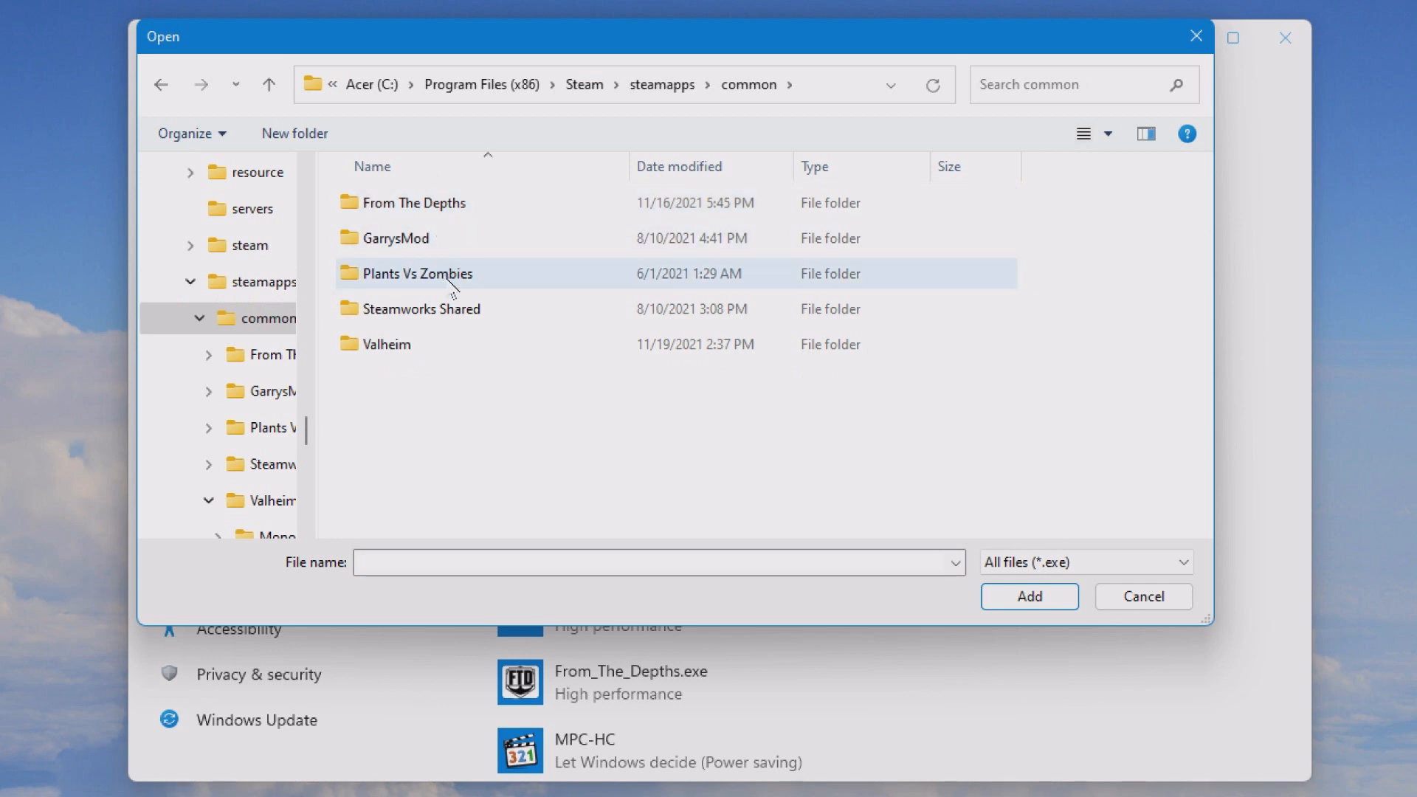
pyautogui.moveTo(498, 194)
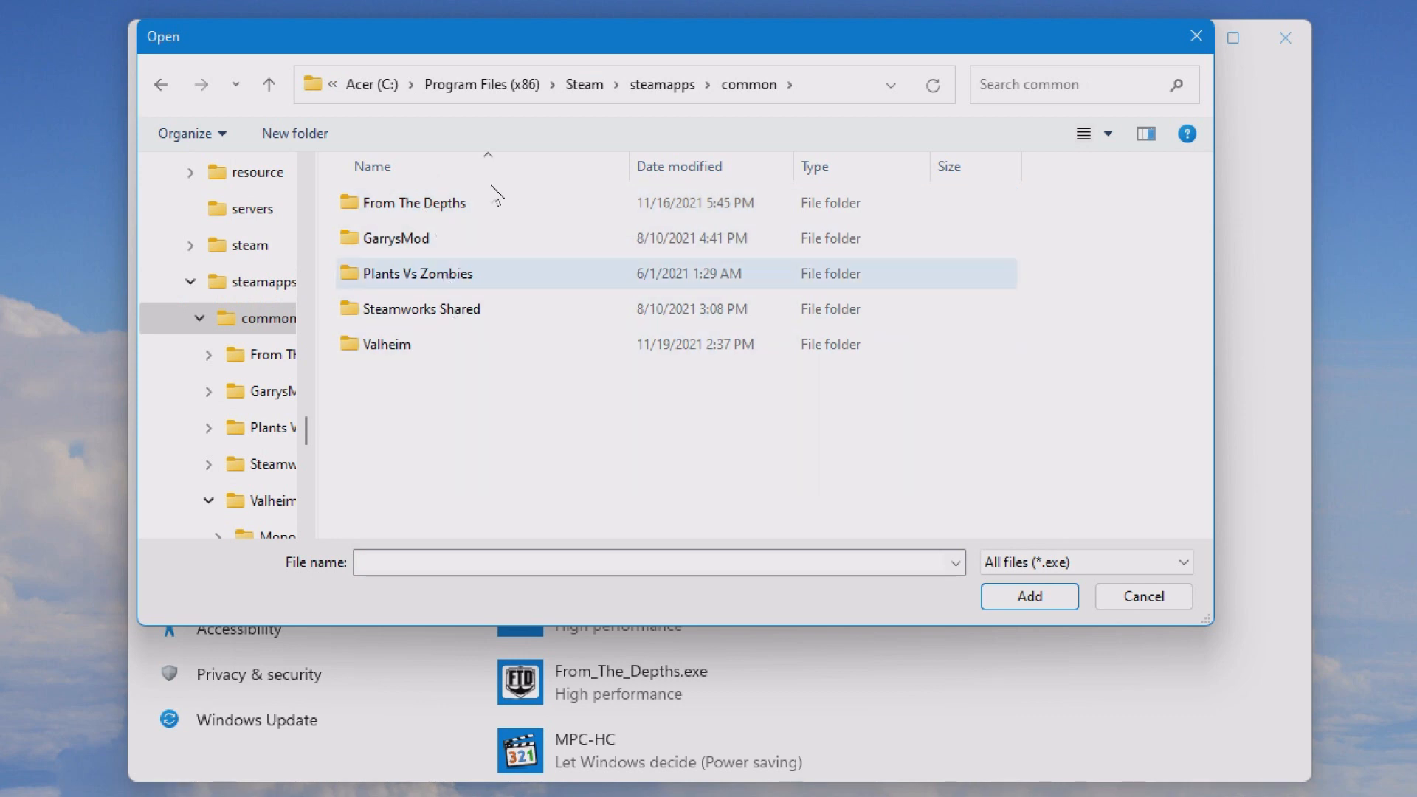
pyautogui.click(398, 237)
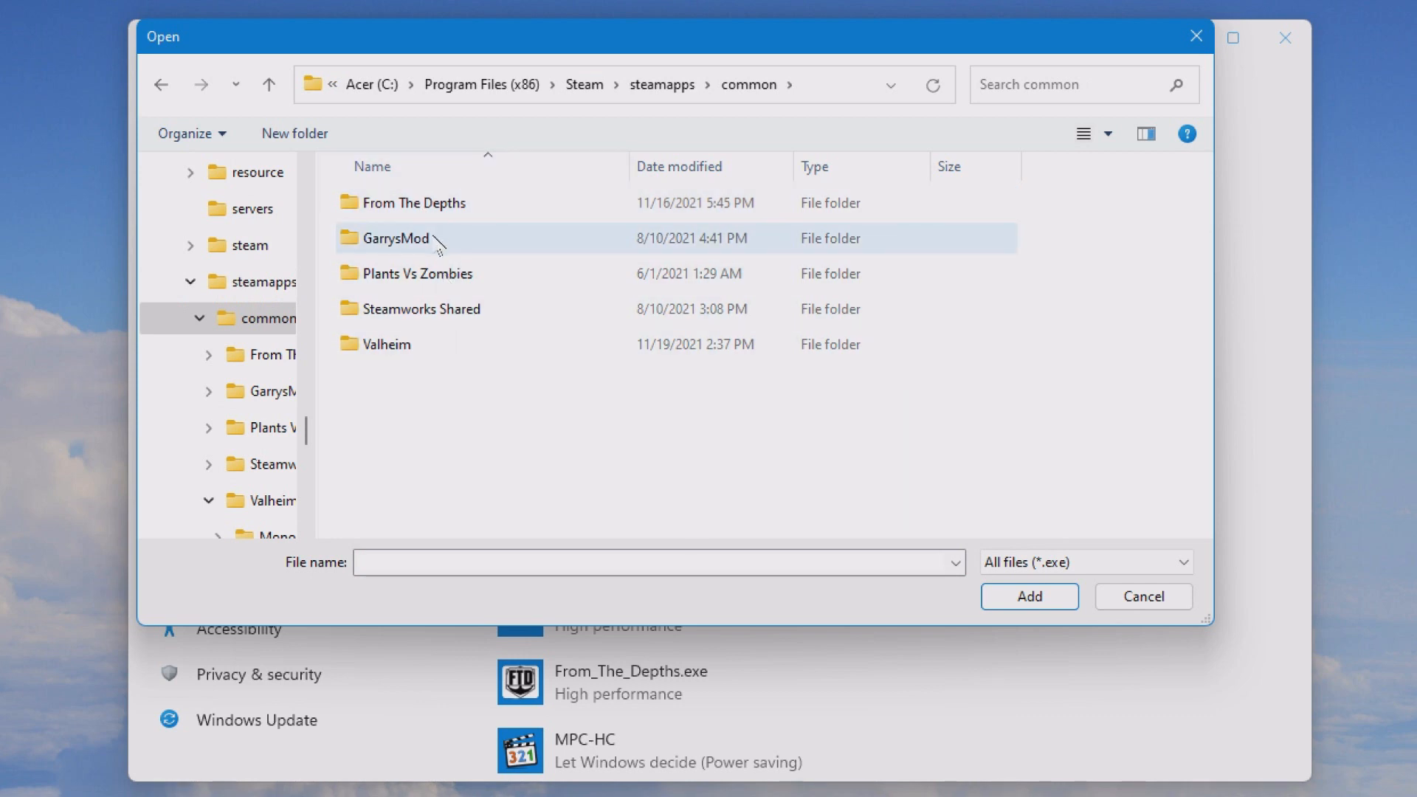
pyautogui.moveTo(1112, 723)
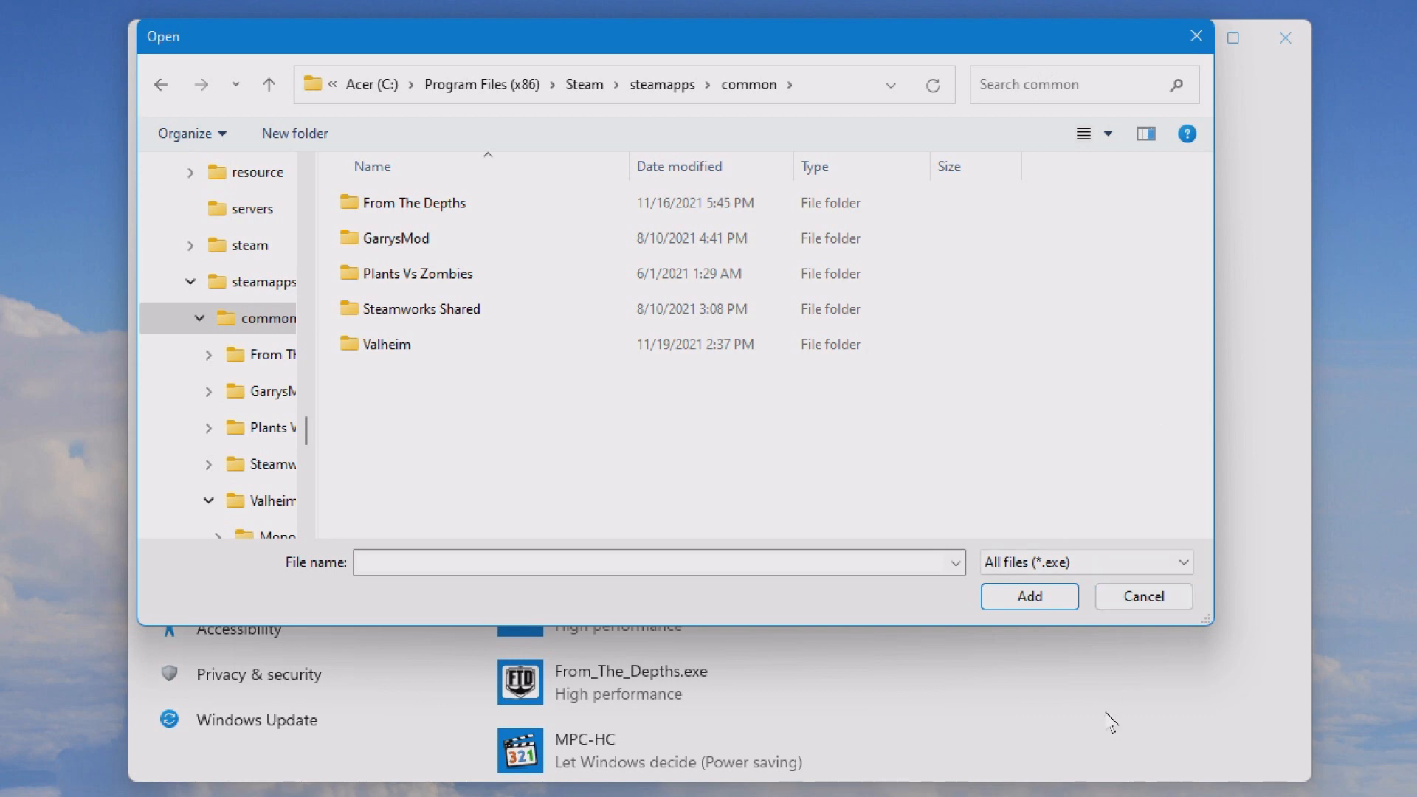
pyautogui.click(398, 237)
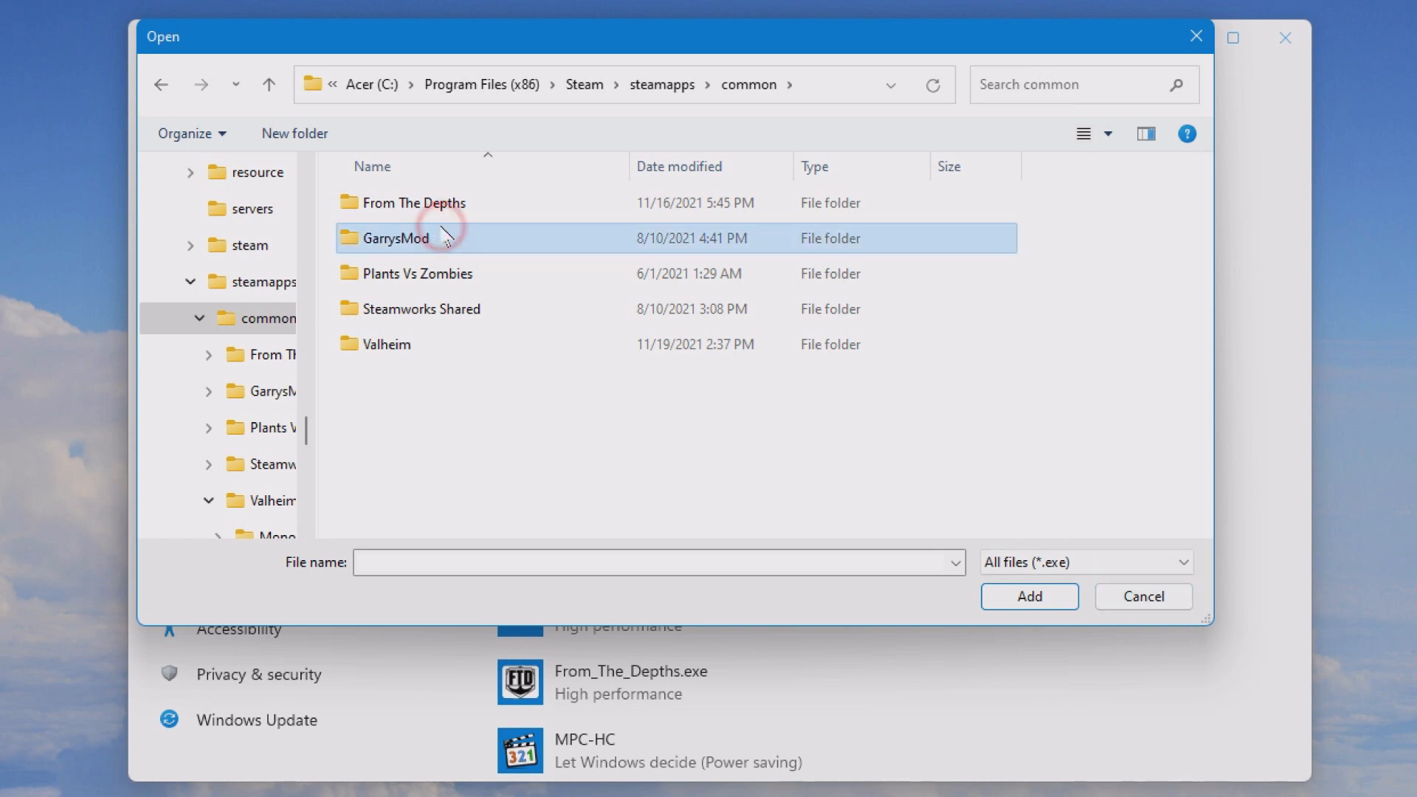
pyautogui.doubleClick(395, 237)
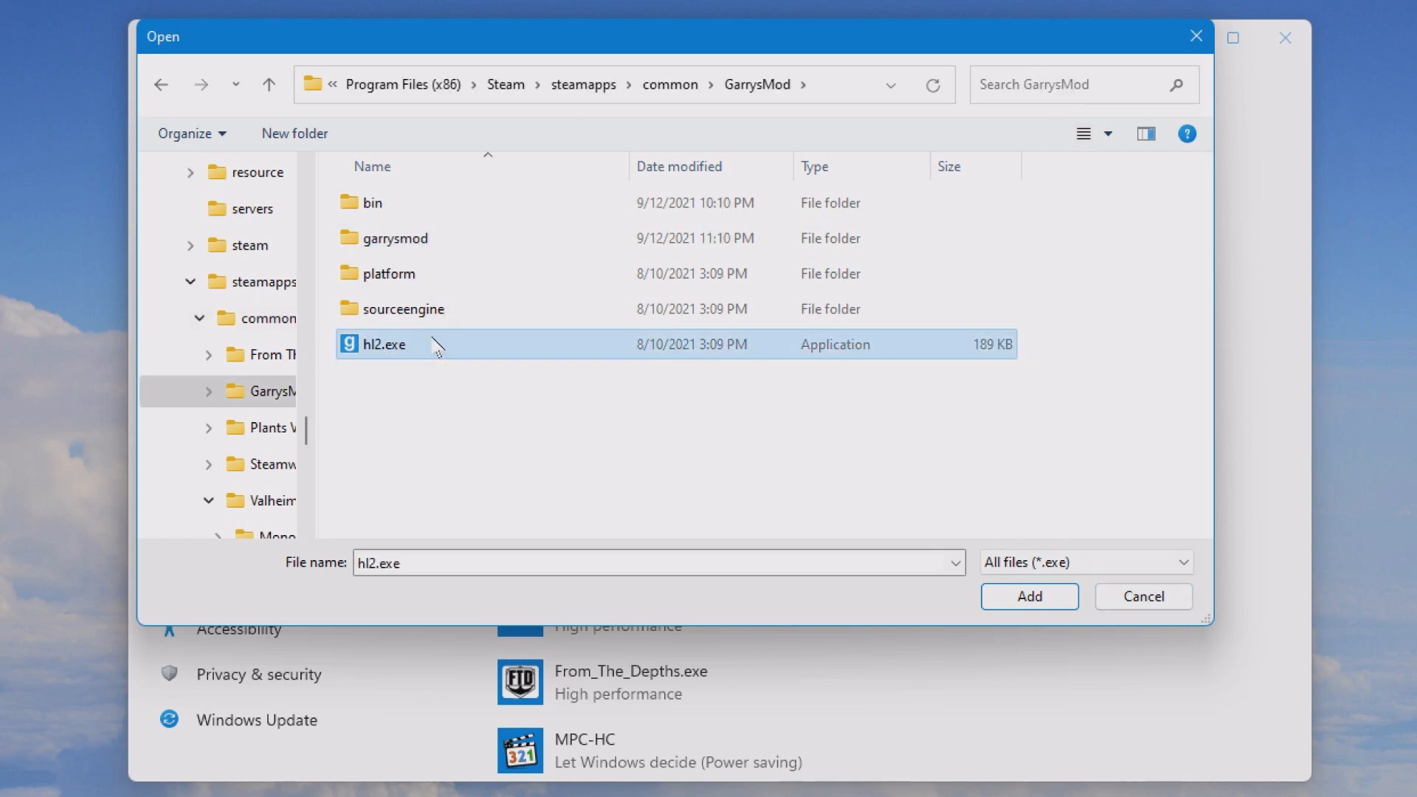
pyautogui.click(1028, 595)
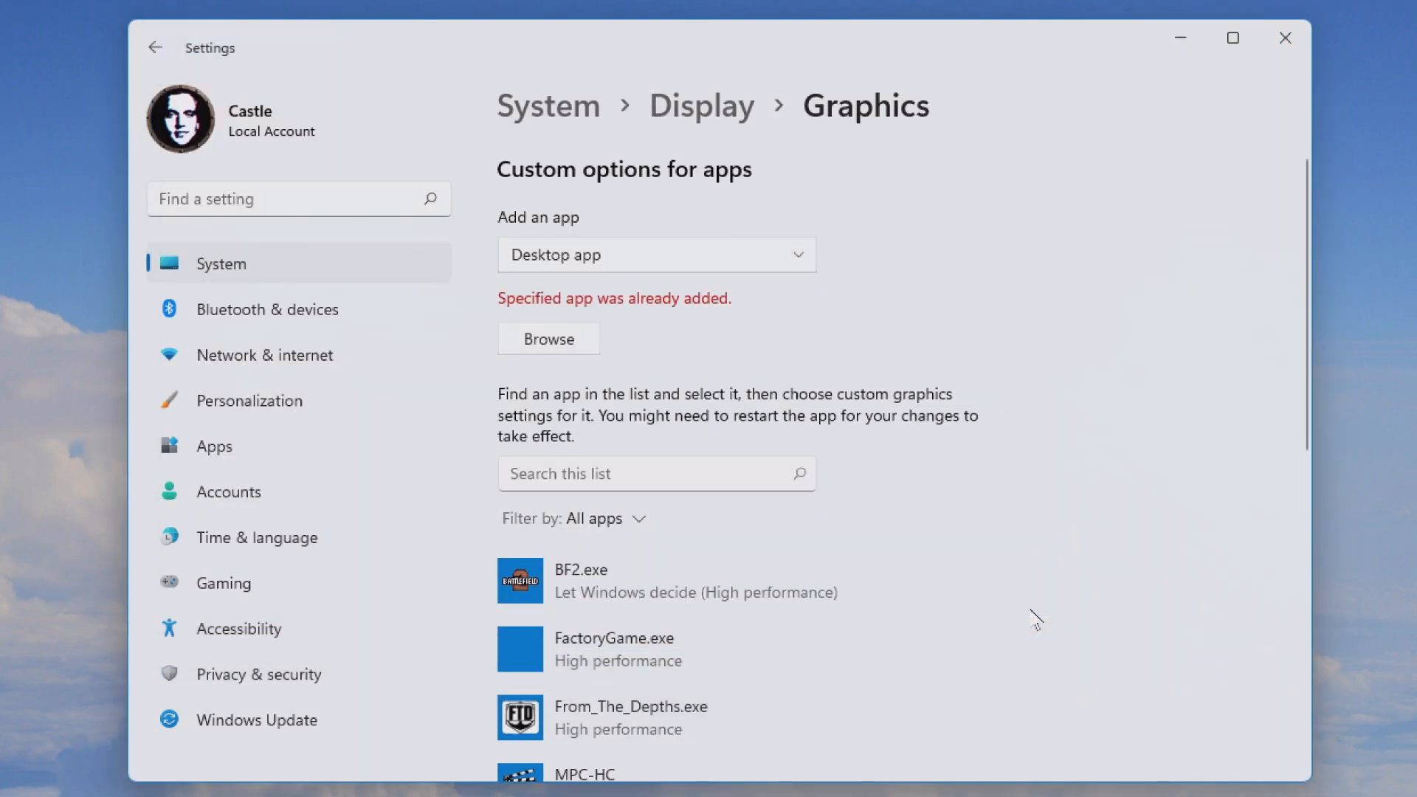
# Set hl2.exe to High performance on the GTX 950M, save, and minimize Settings
pyautogui.scroll(-3)
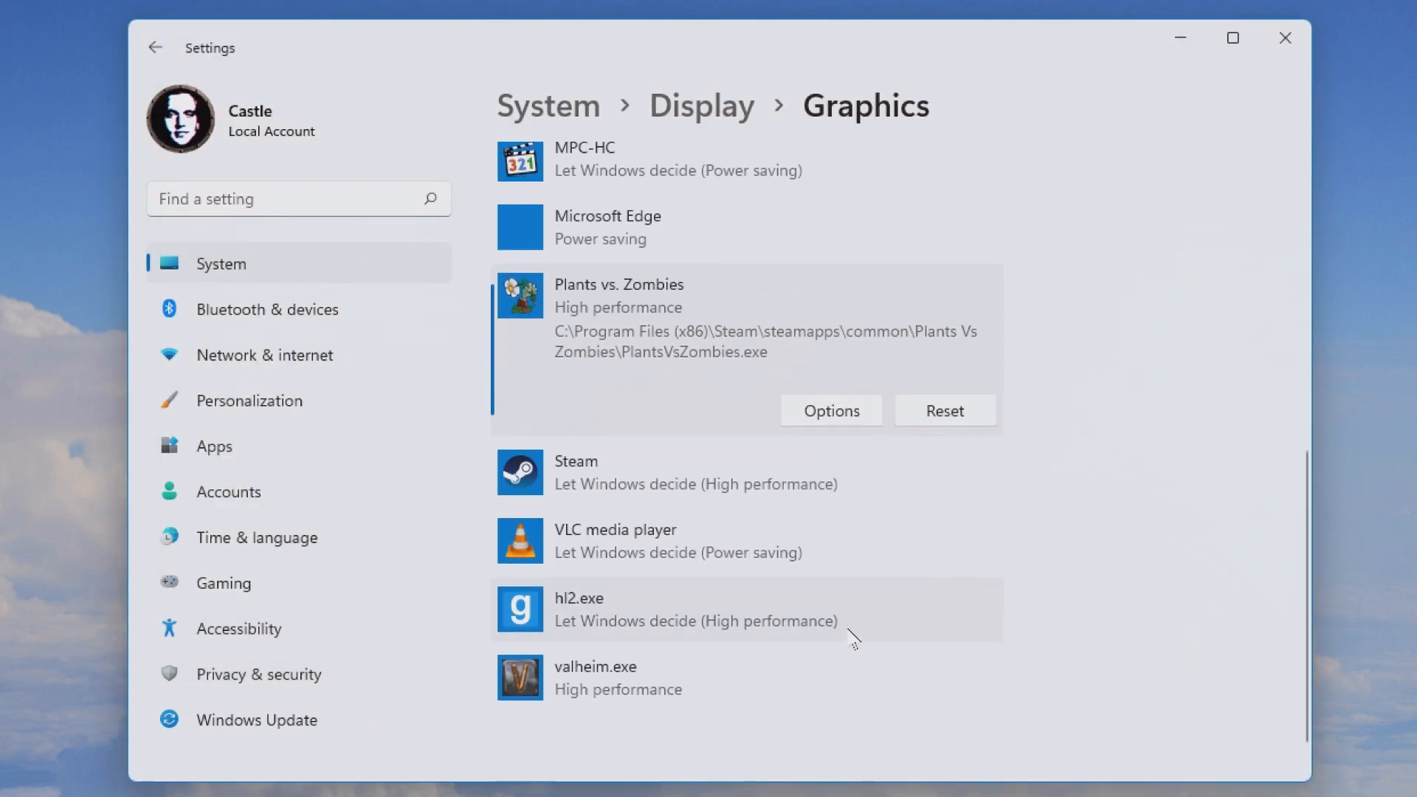
pyautogui.click(668, 610)
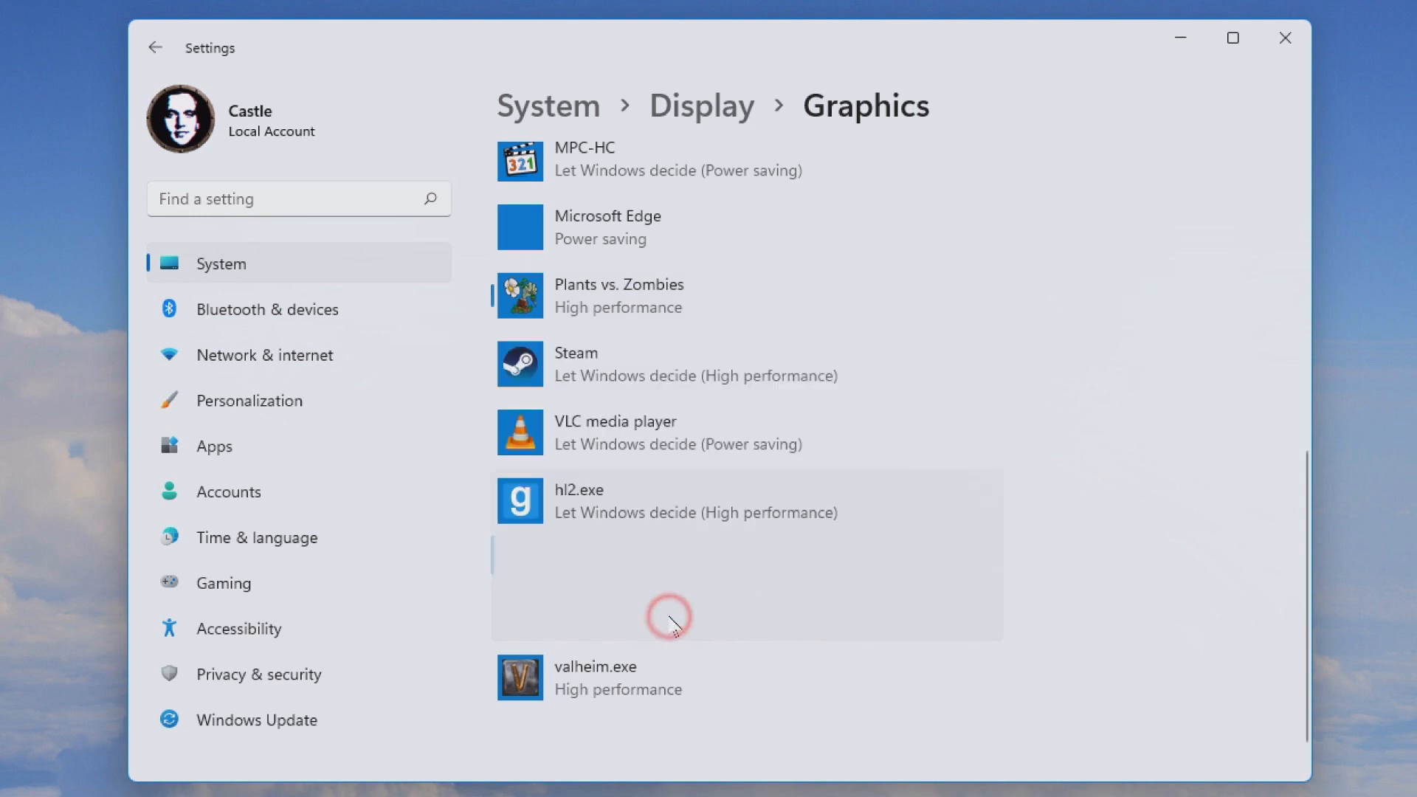
pyautogui.click(669, 500)
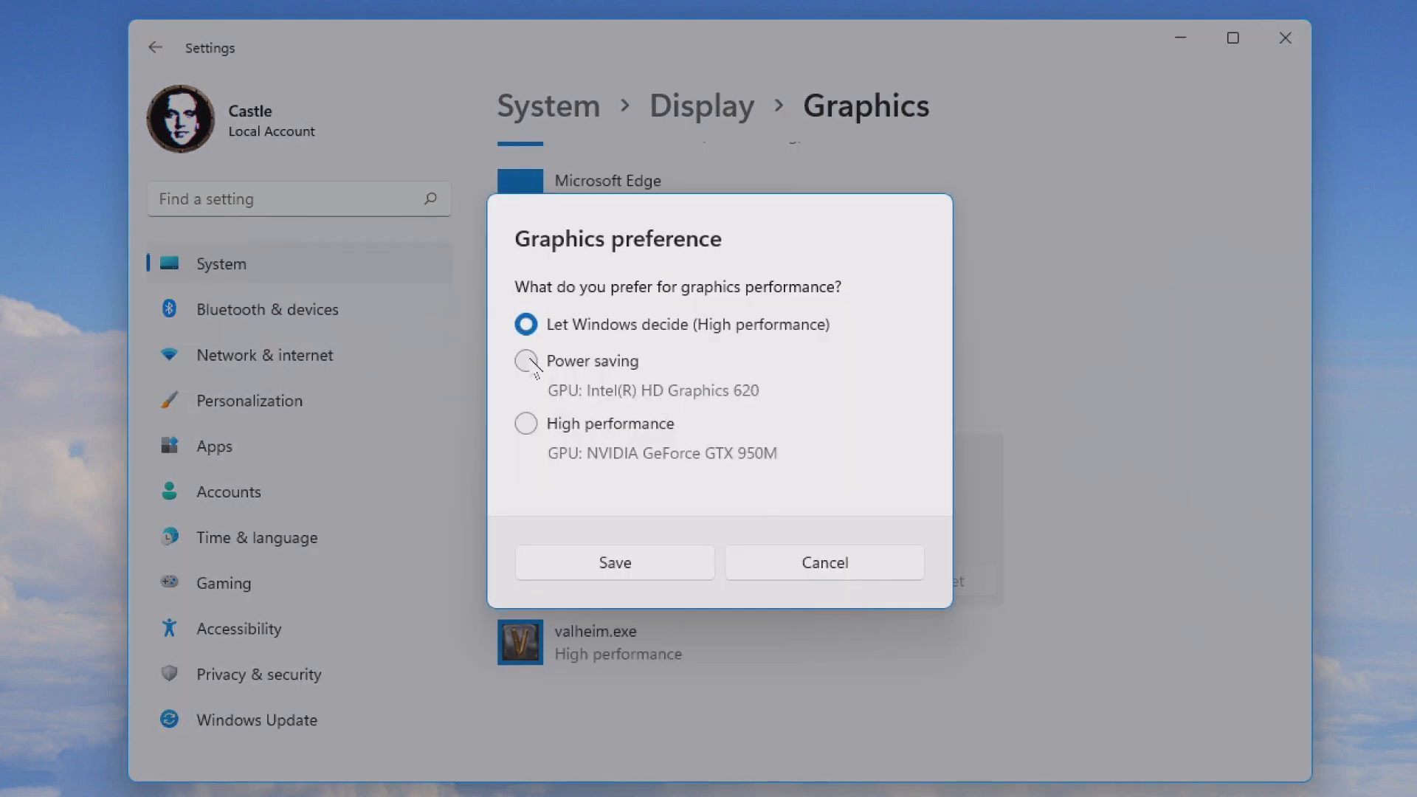
pyautogui.click(525, 422)
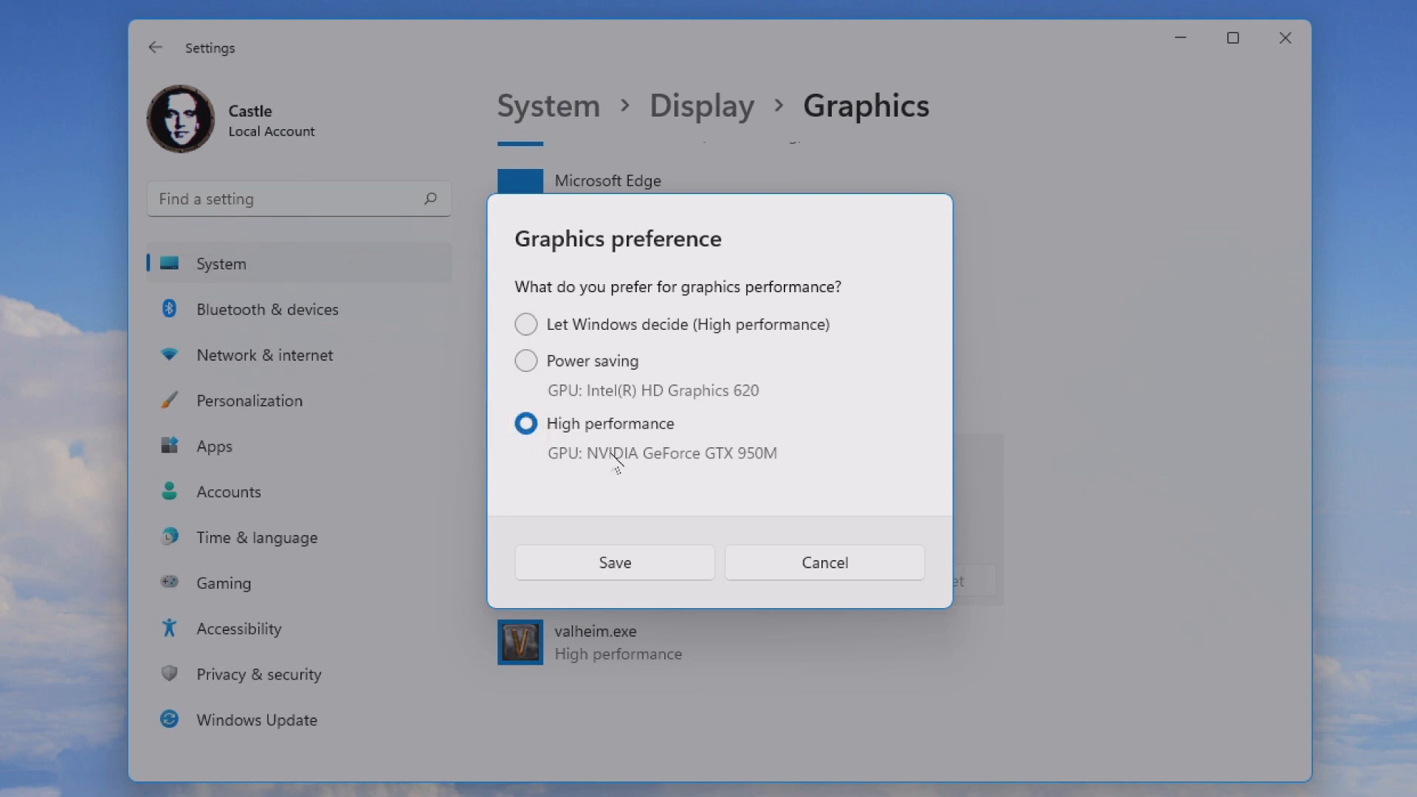
pyautogui.click(613, 562)
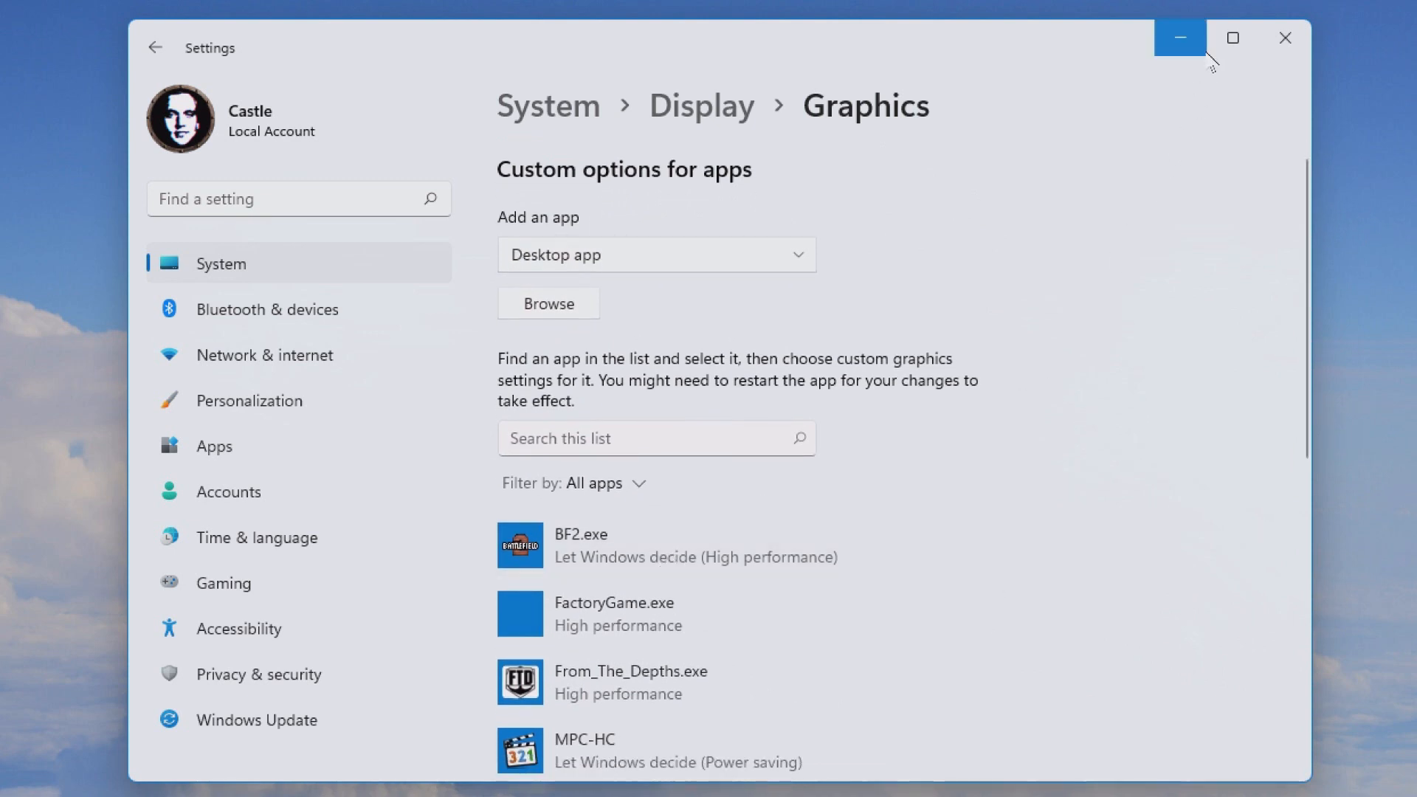
pyautogui.click(1178, 37)
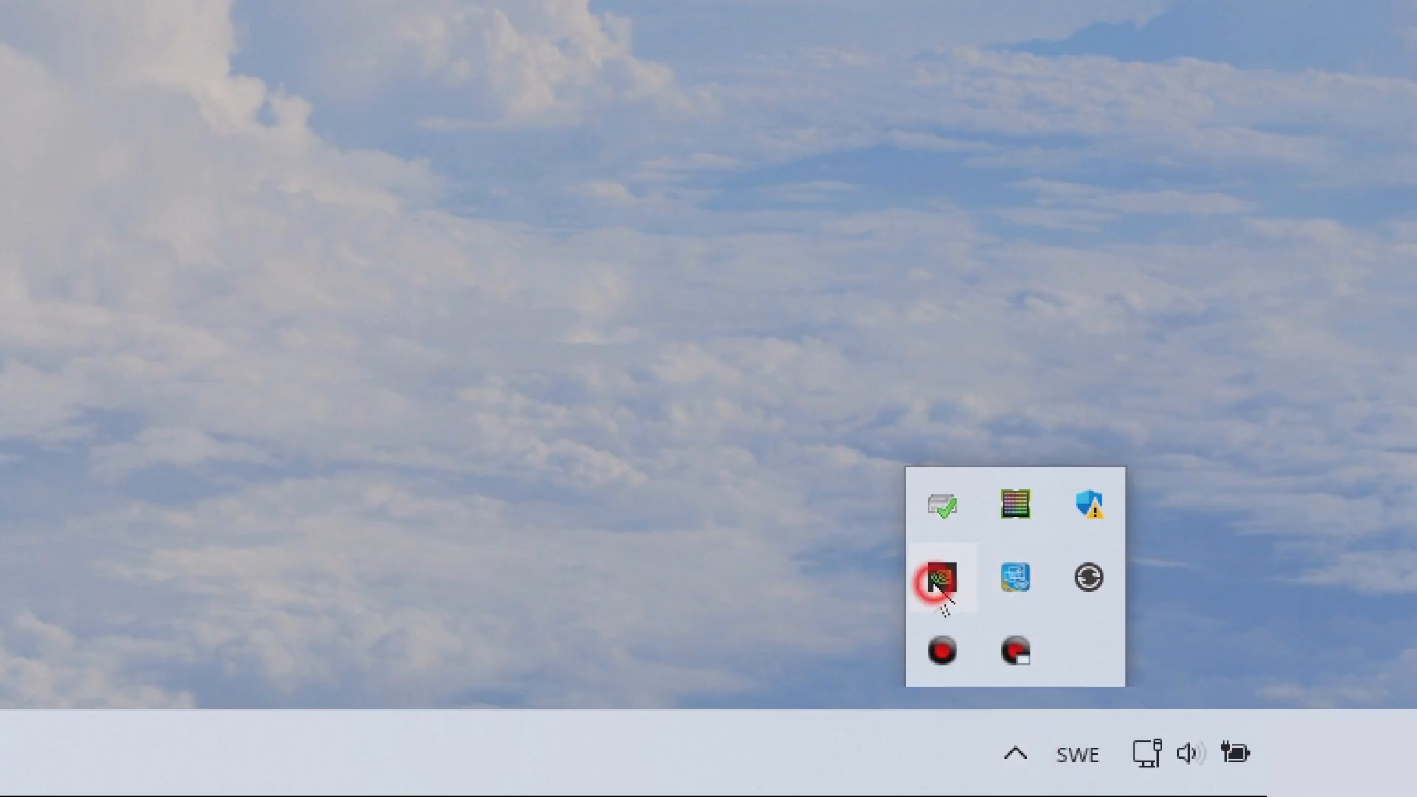
# In NVIDIA Control Panel, set the global preferred GPU to High-performance NVIDIA processor
pyautogui.click(940, 577)
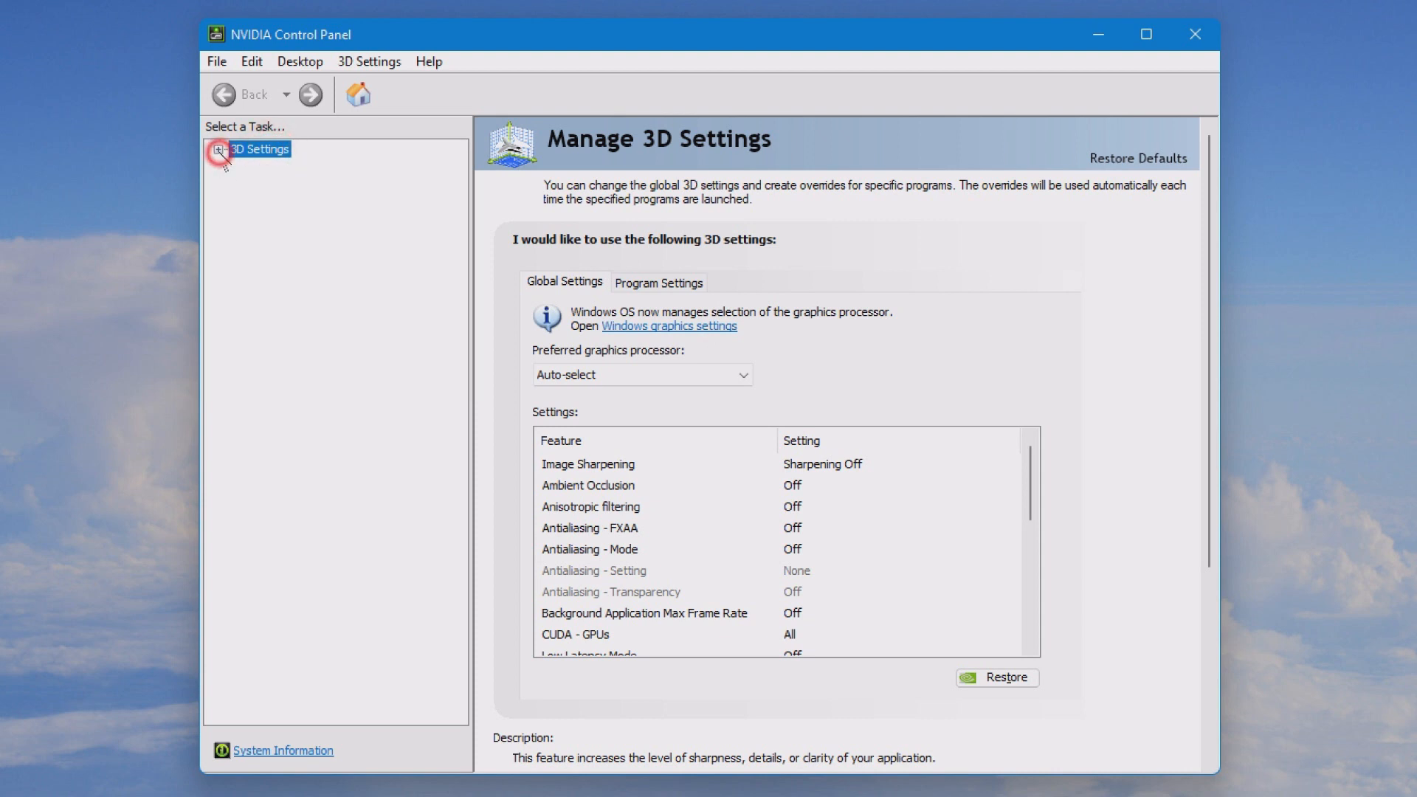
pyautogui.click(217, 149)
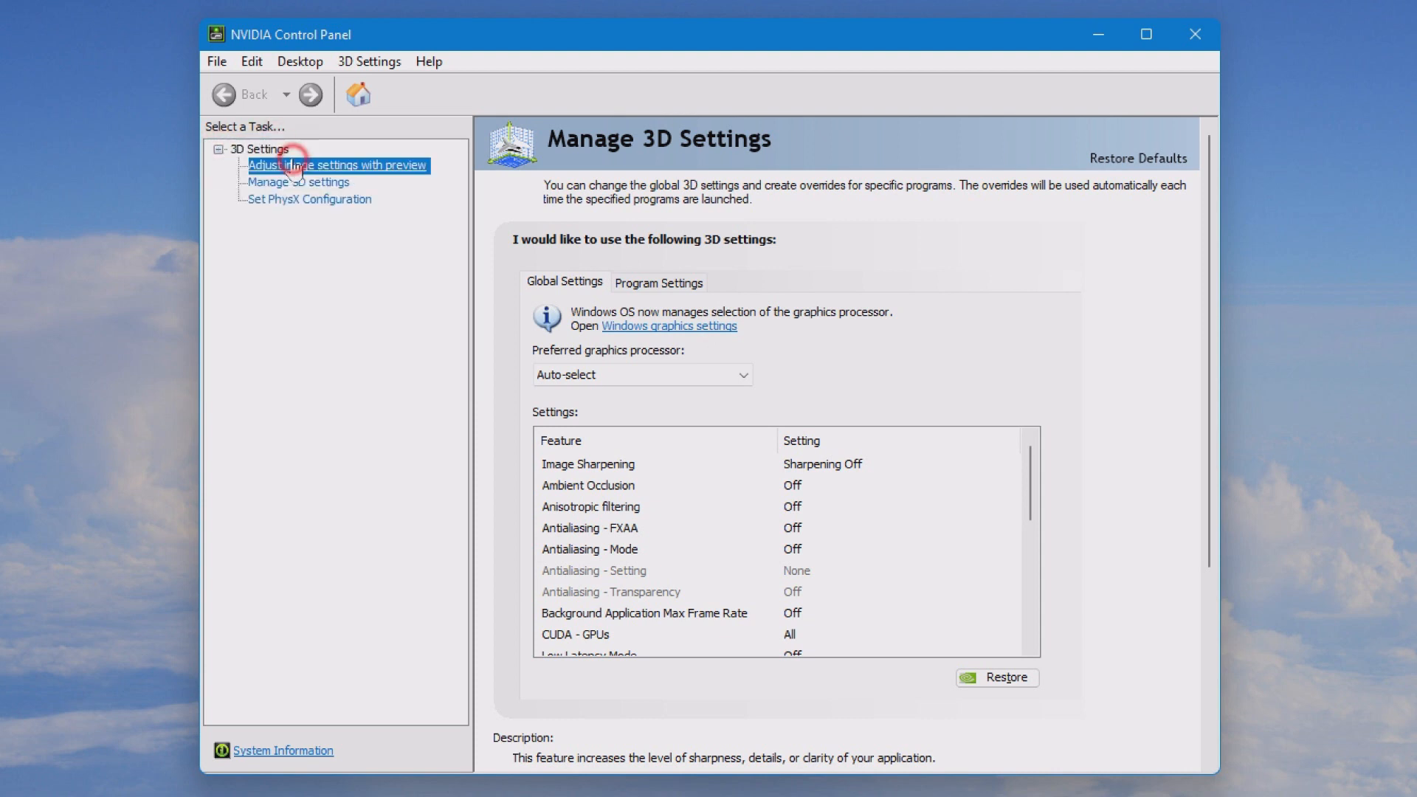
pyautogui.click(336, 164)
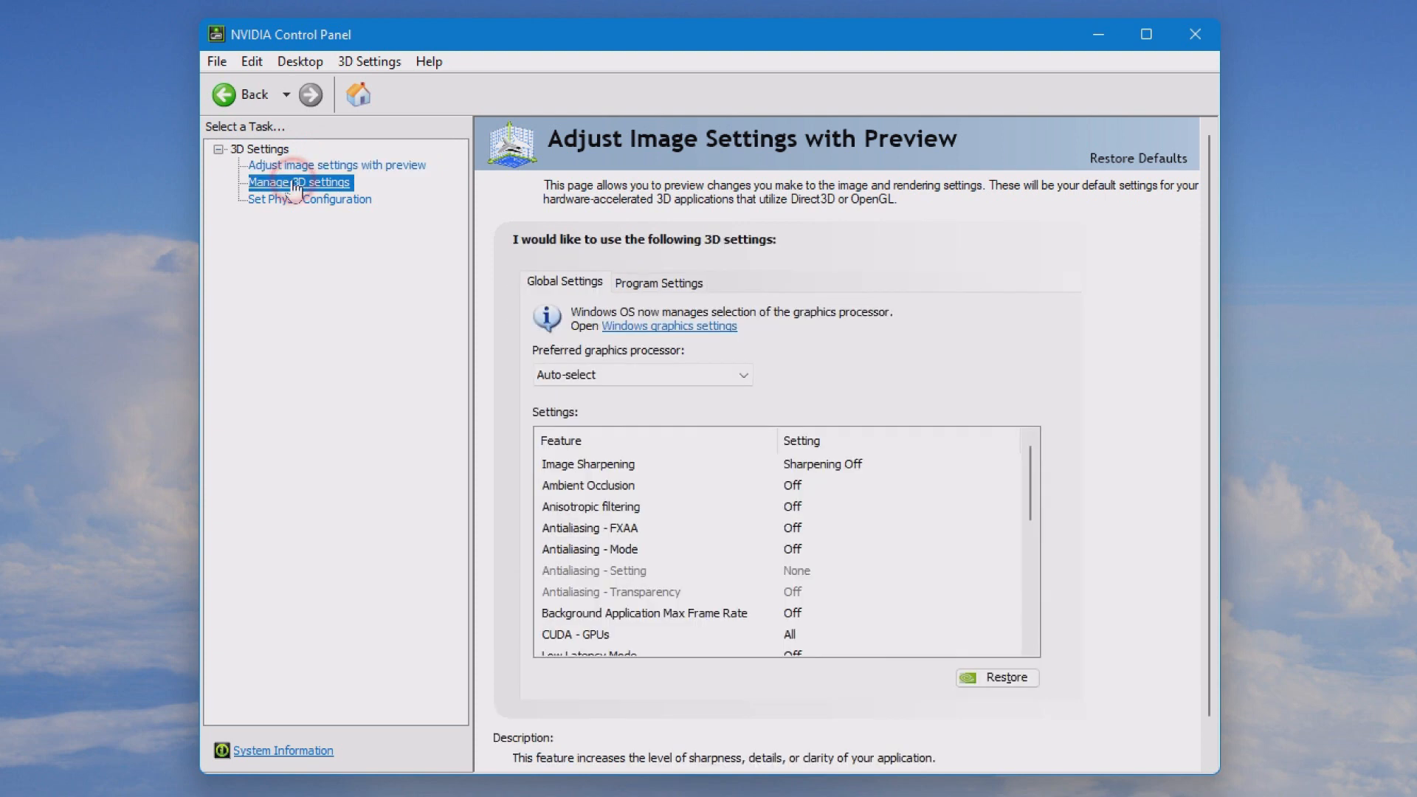
pyautogui.click(298, 182)
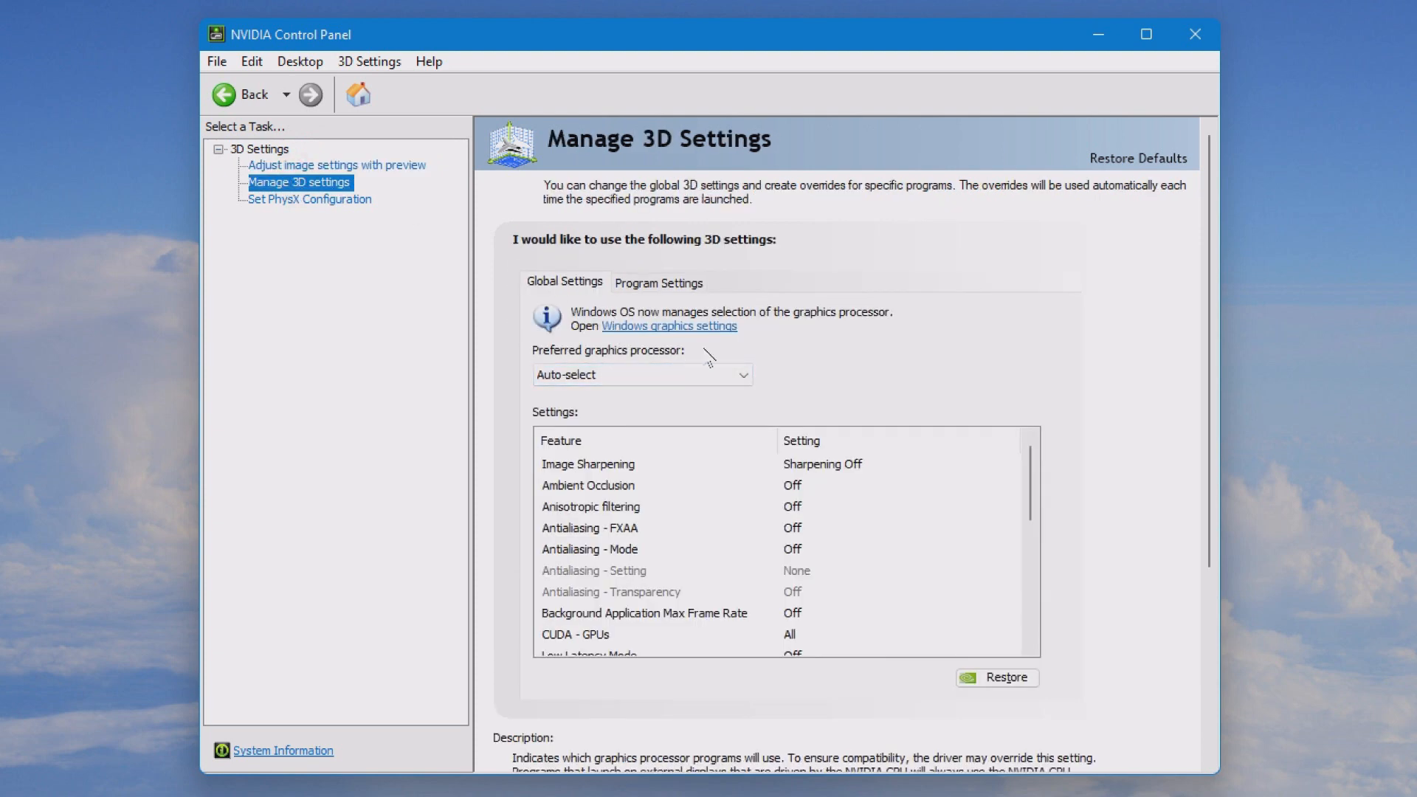
pyautogui.click(640, 374)
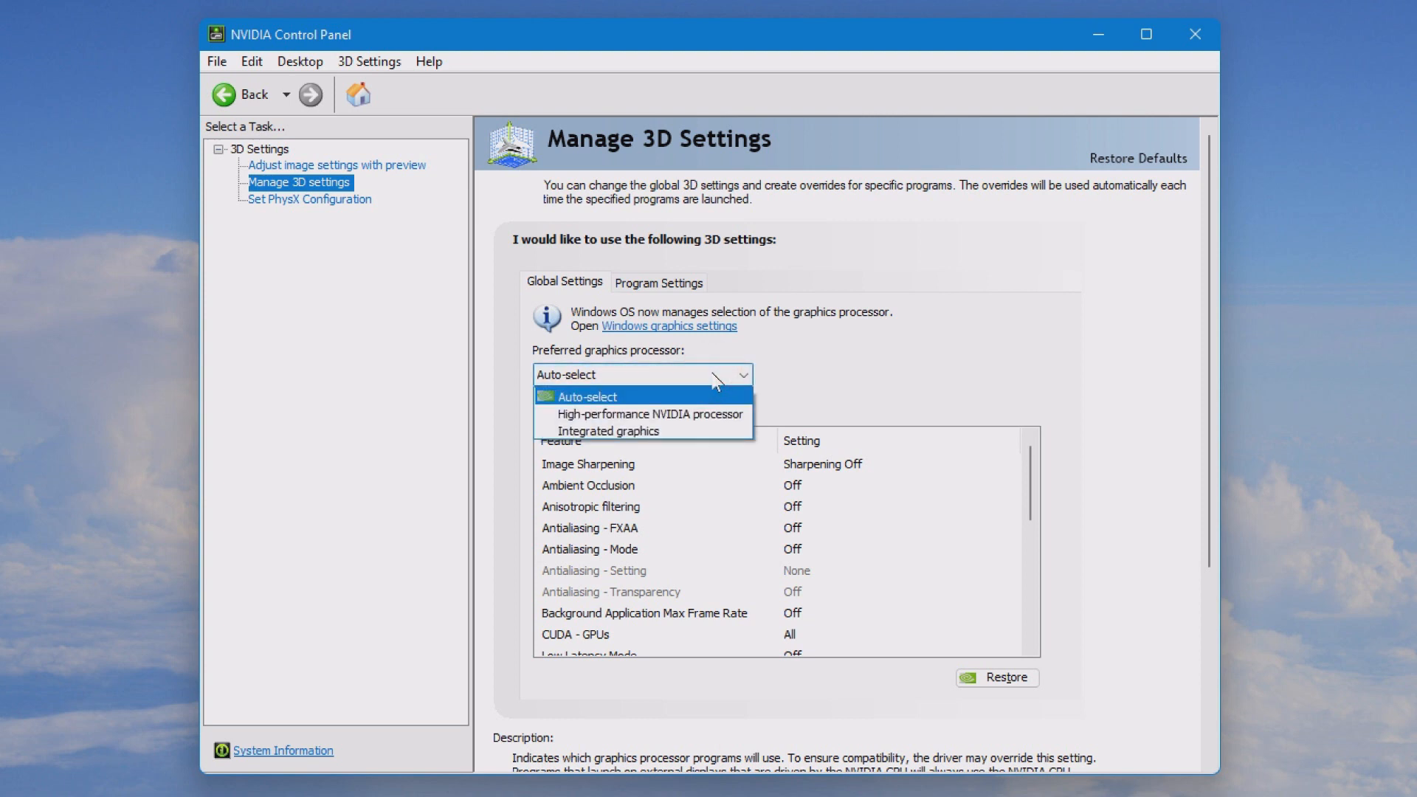
pyautogui.click(648, 414)
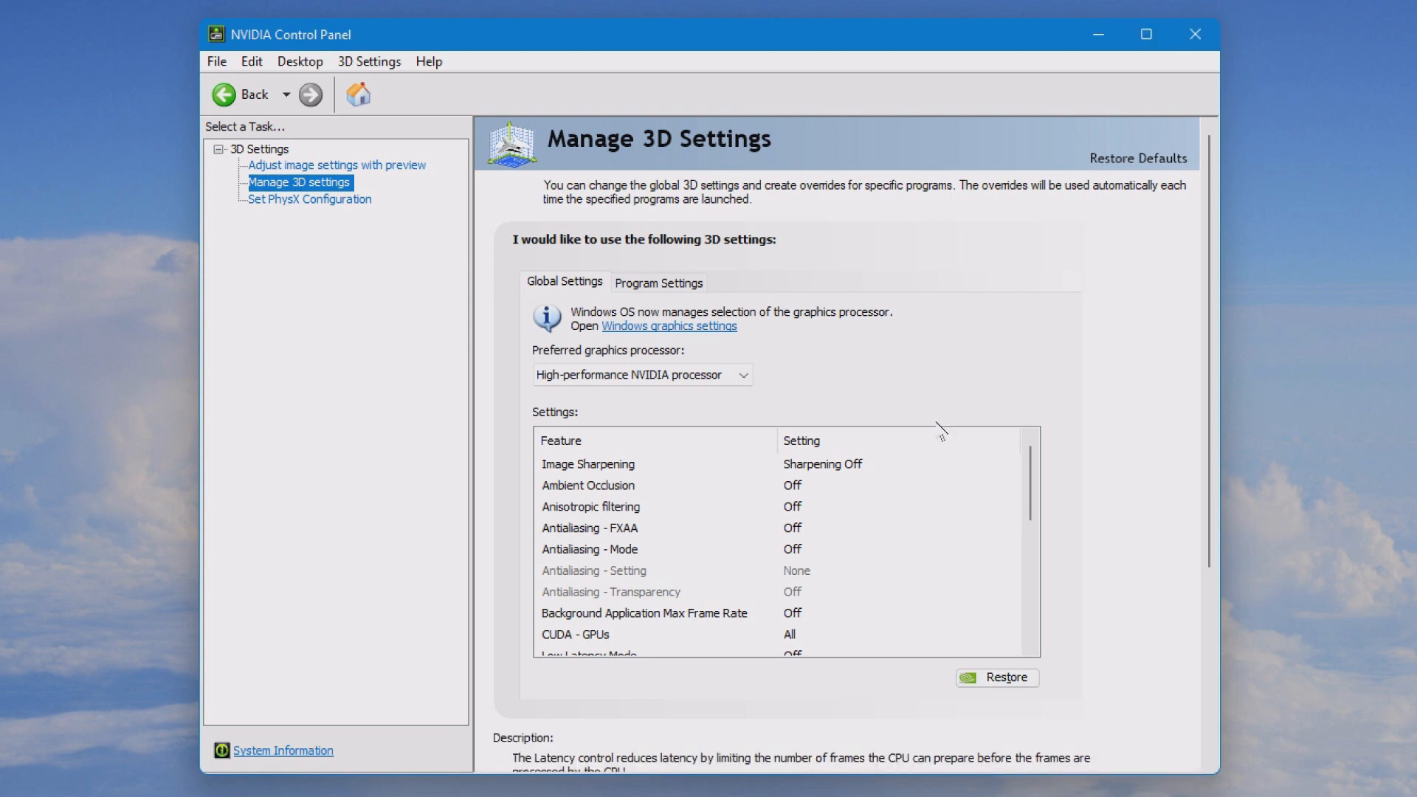
pyautogui.click(309, 199)
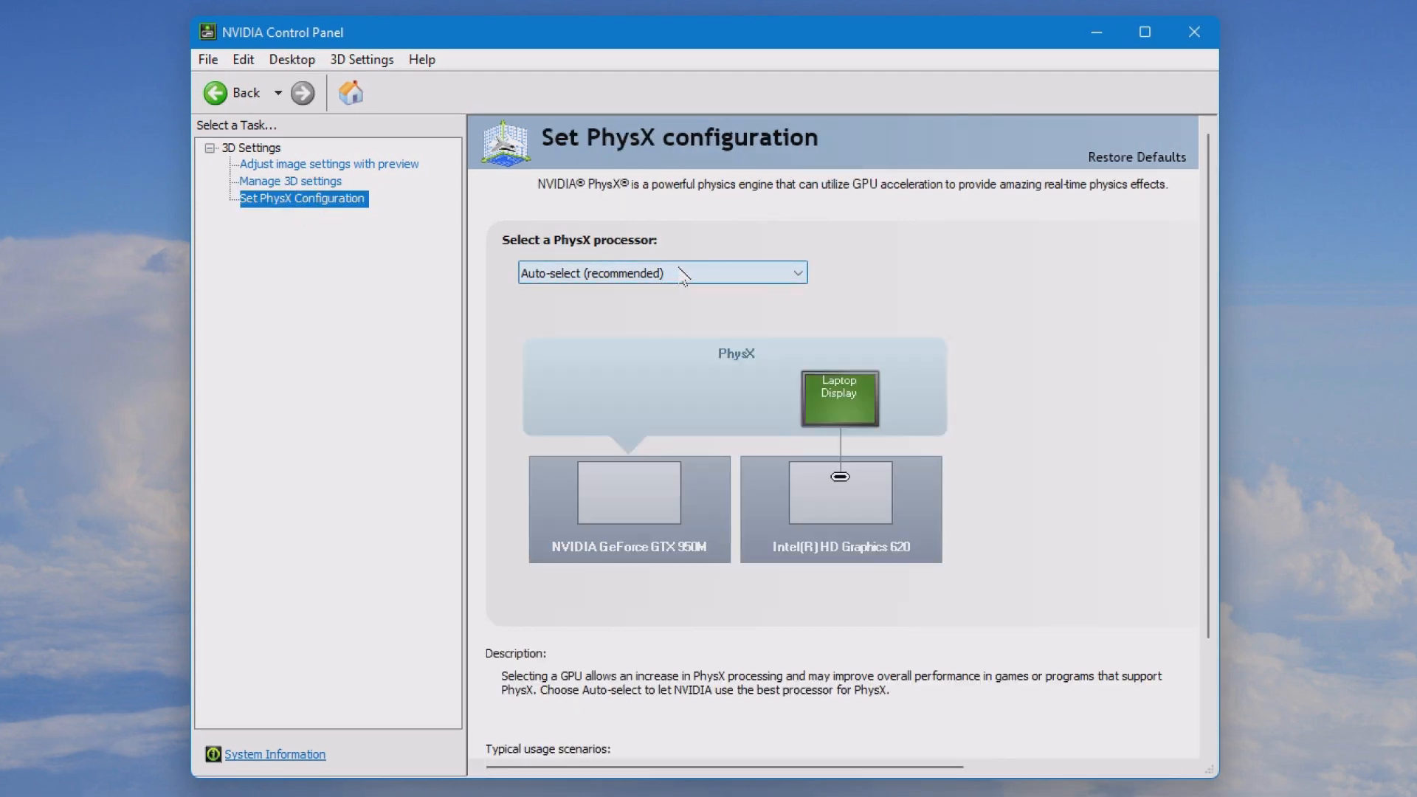
# Set the PhysX processor to NVIDIA GeForce GTX 950M, apply, and close the panel
pyautogui.click(662, 272)
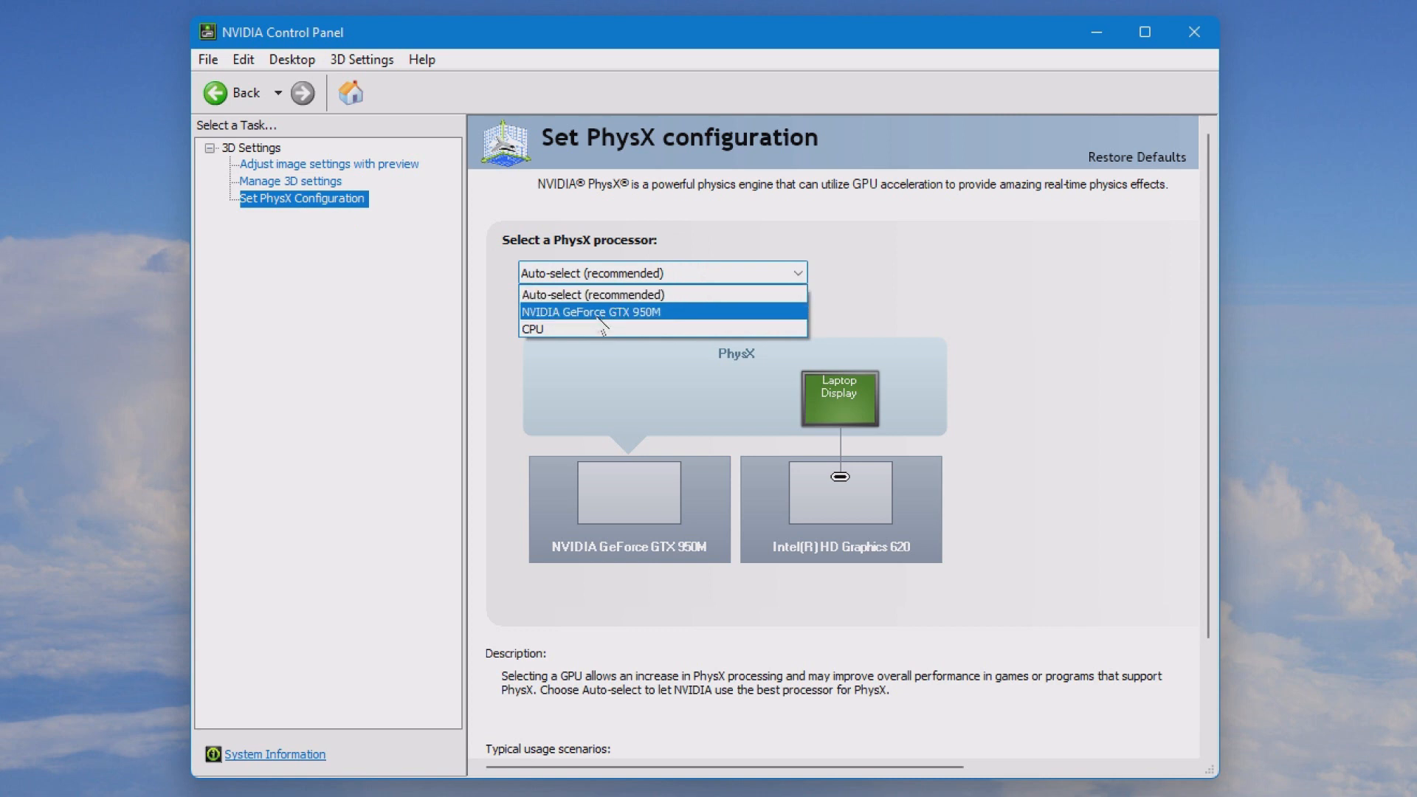
pyautogui.click(592, 311)
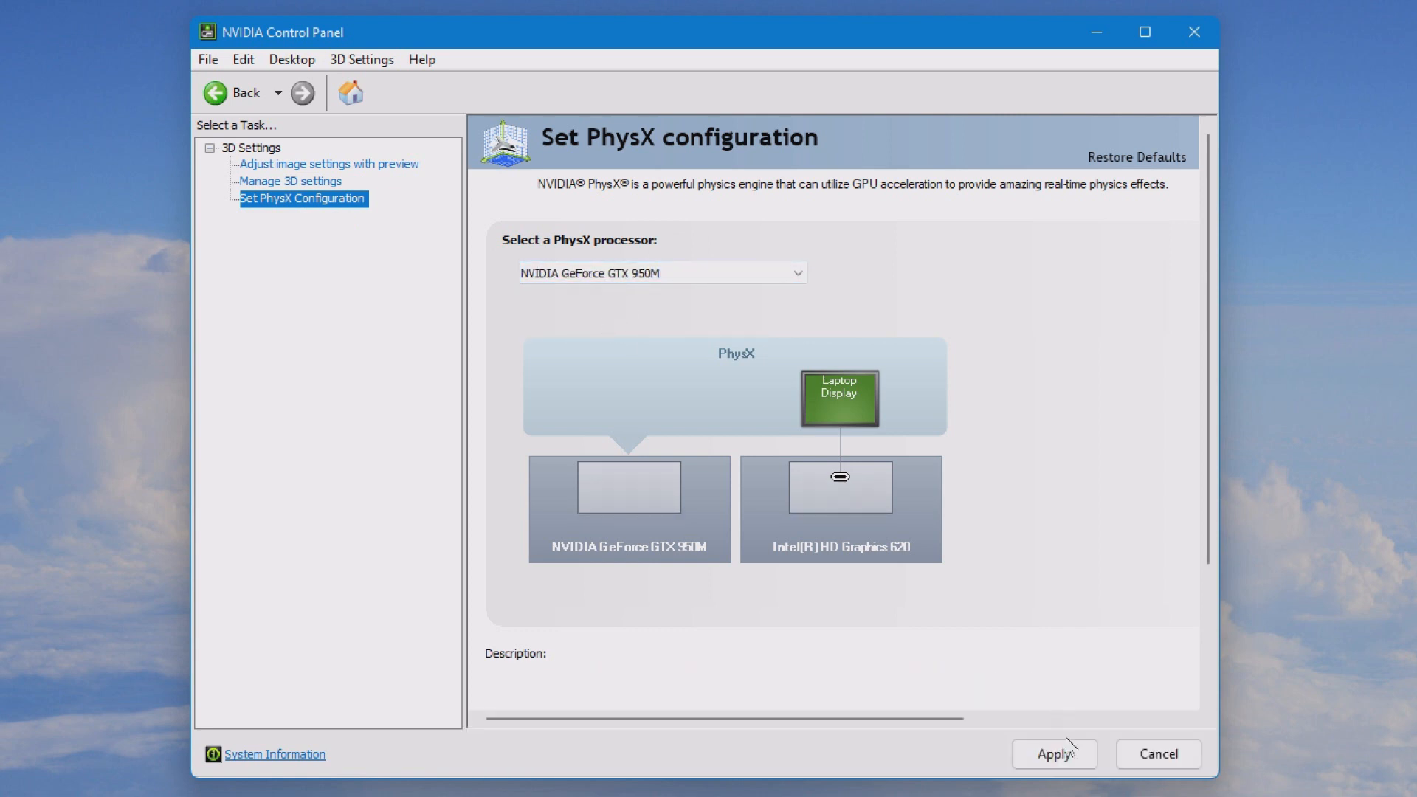
pyautogui.click(1053, 754)
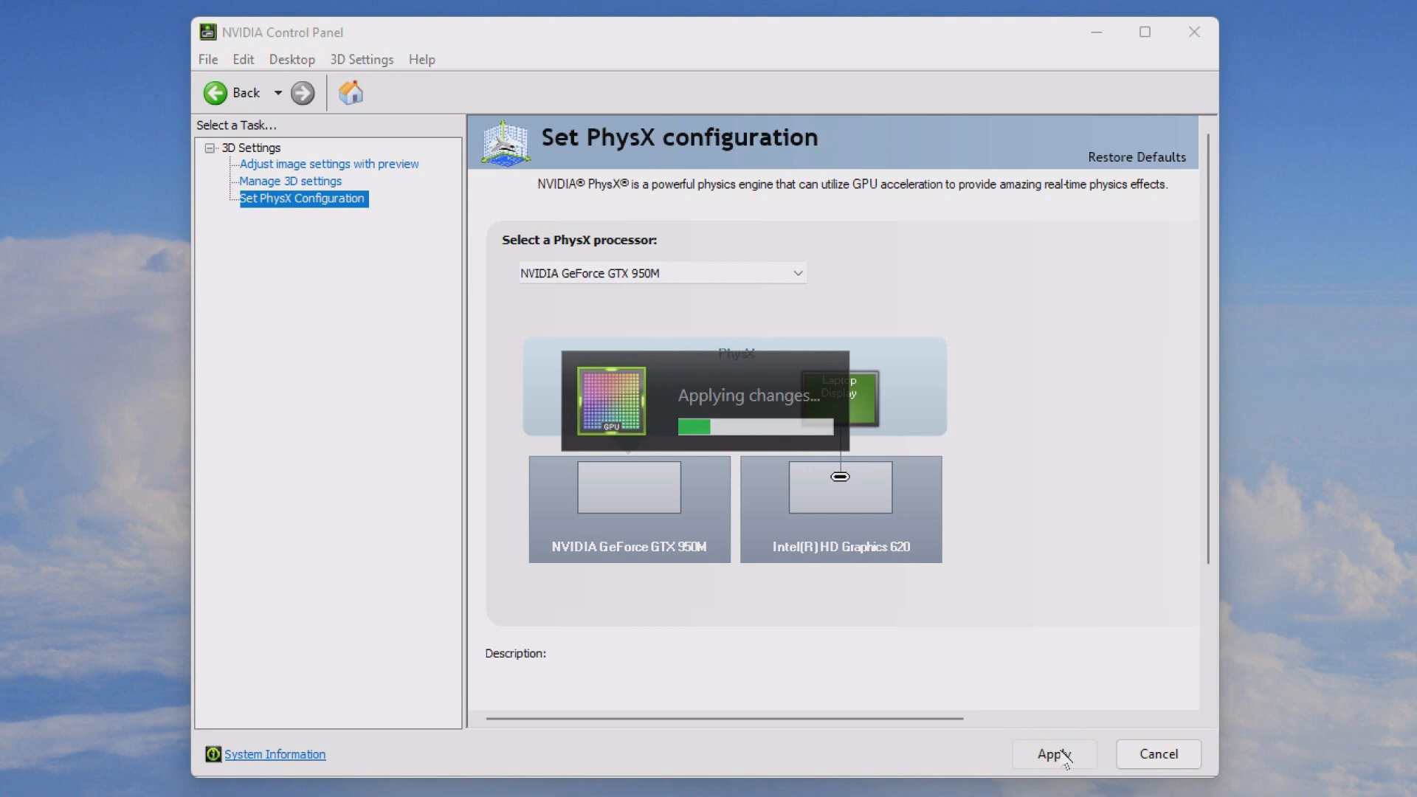
pyautogui.click(1053, 753)
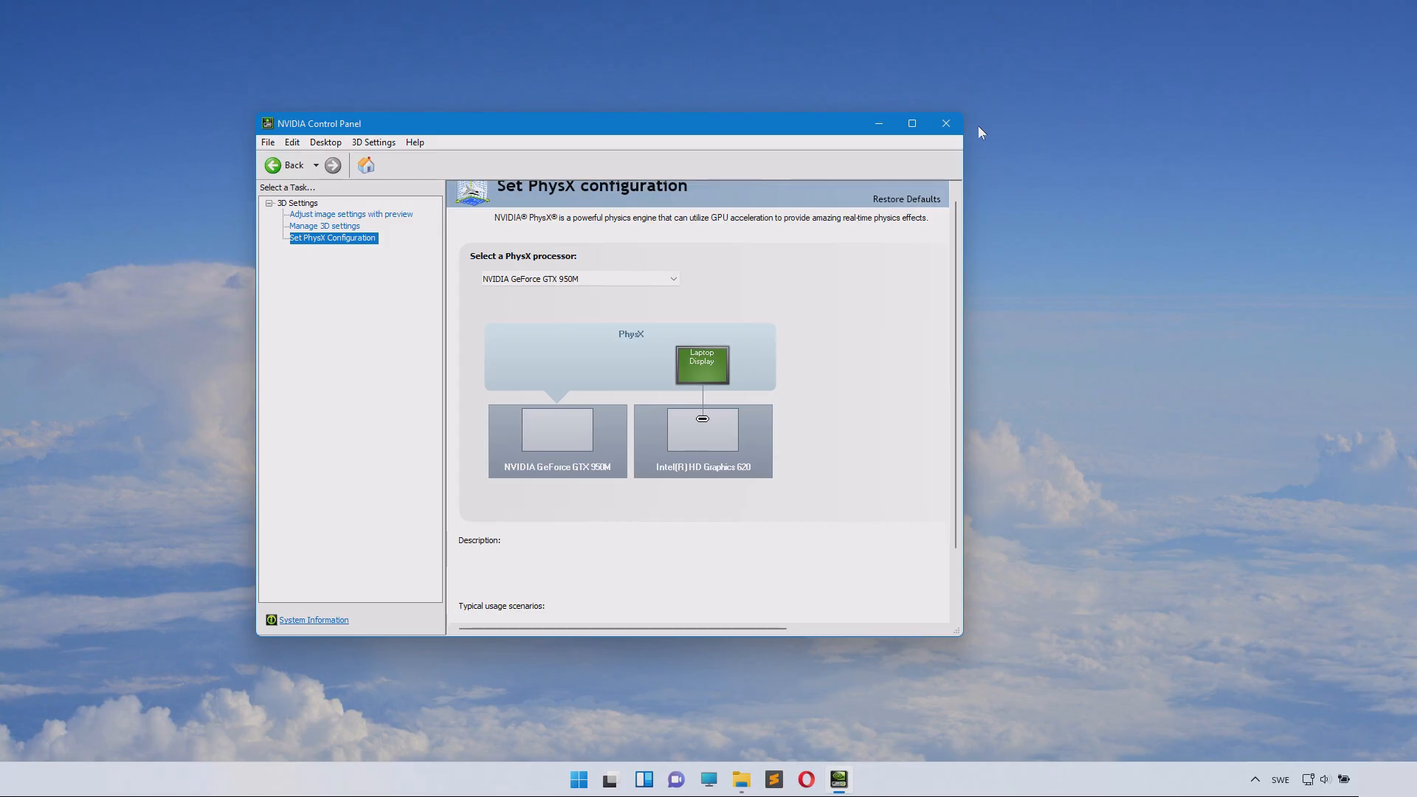
pyautogui.click(945, 123)
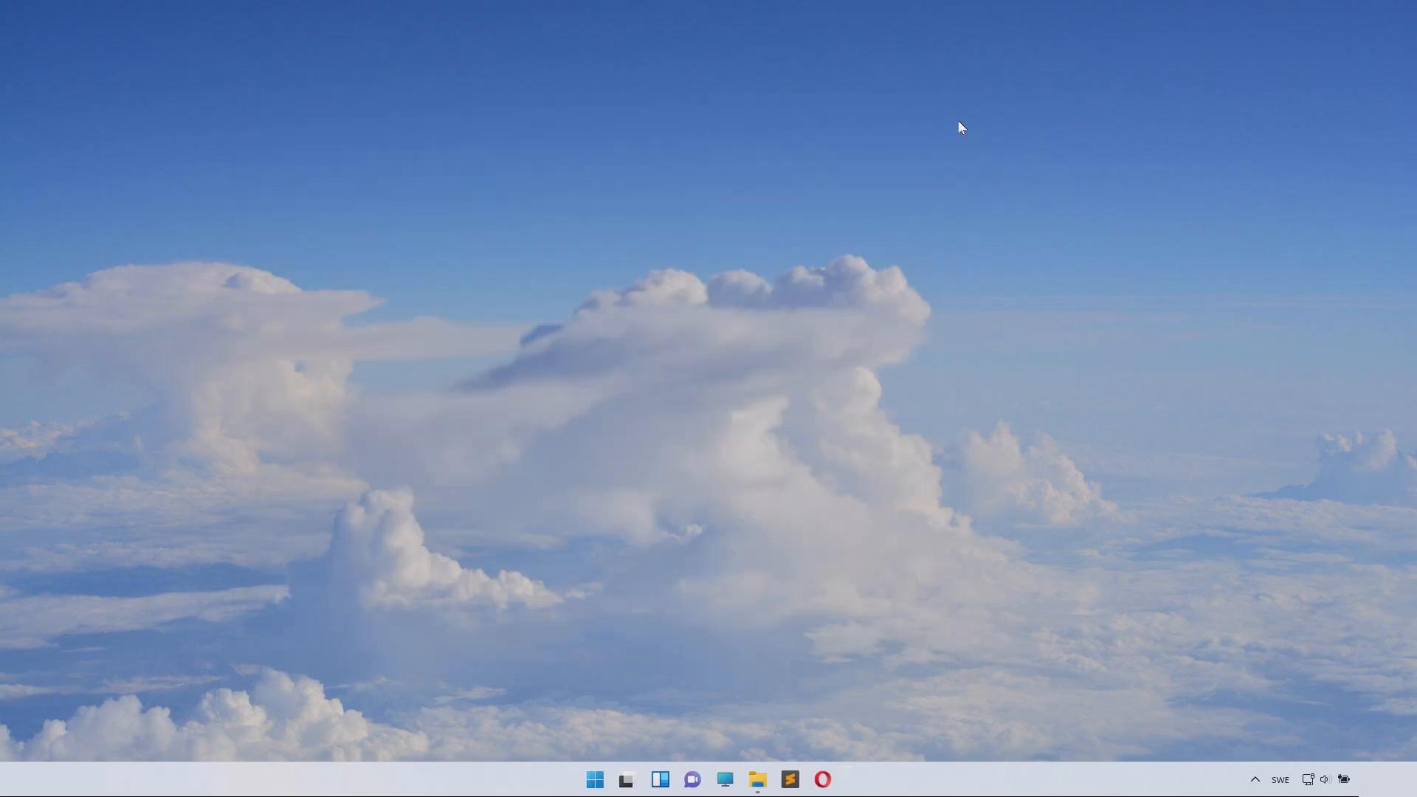